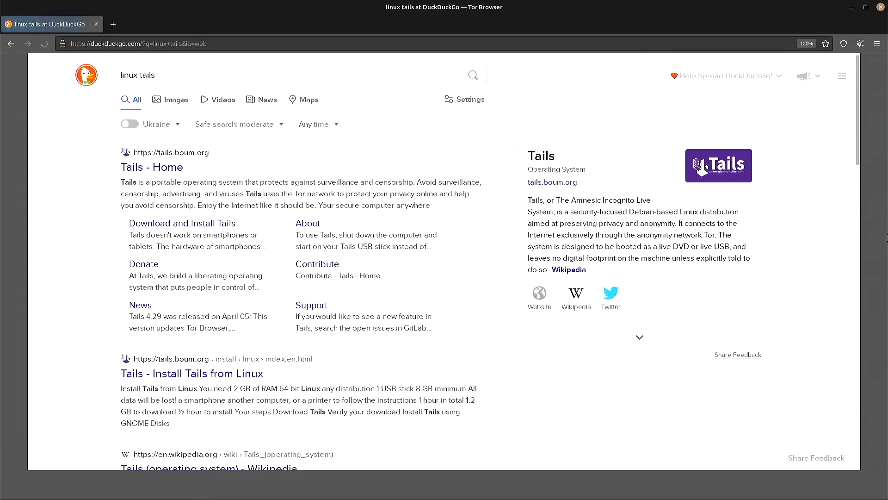
From the tails.boum.org result, reach the download page and save the Tails OpenPGP signing key to Downloads.
click(151, 166)
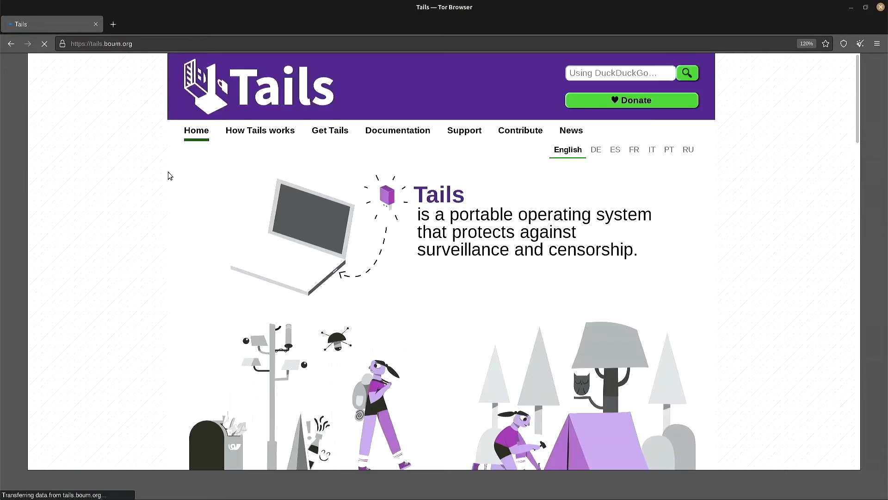
click(329, 130)
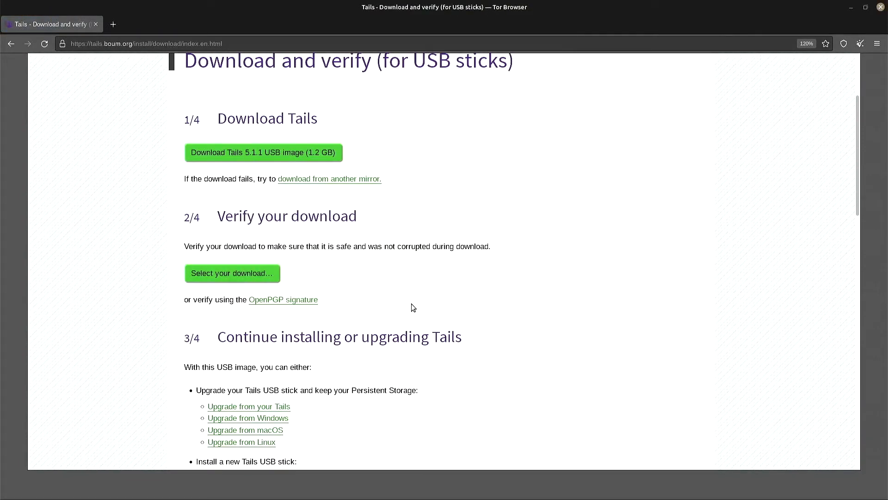
mouse_move(283, 299)
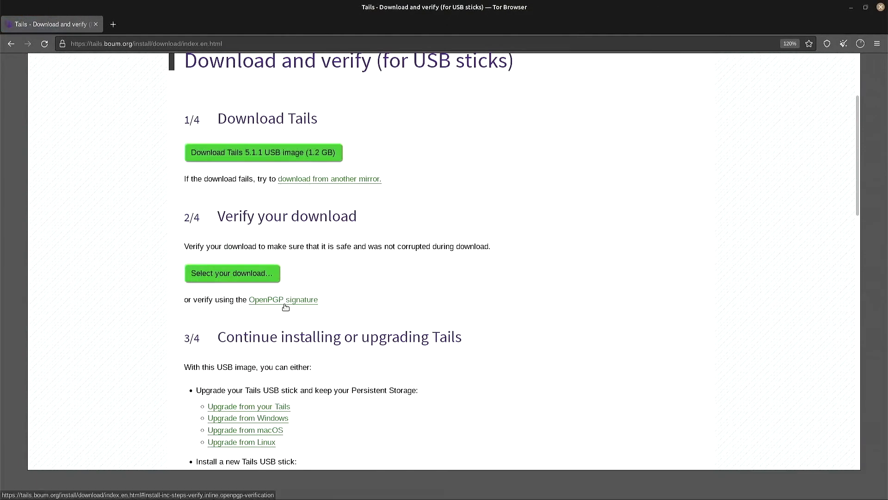
click(283, 299)
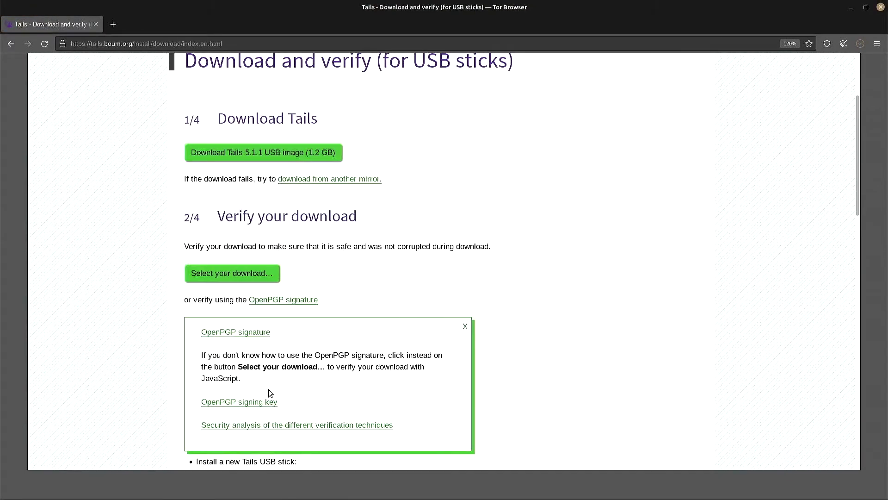
click(239, 401)
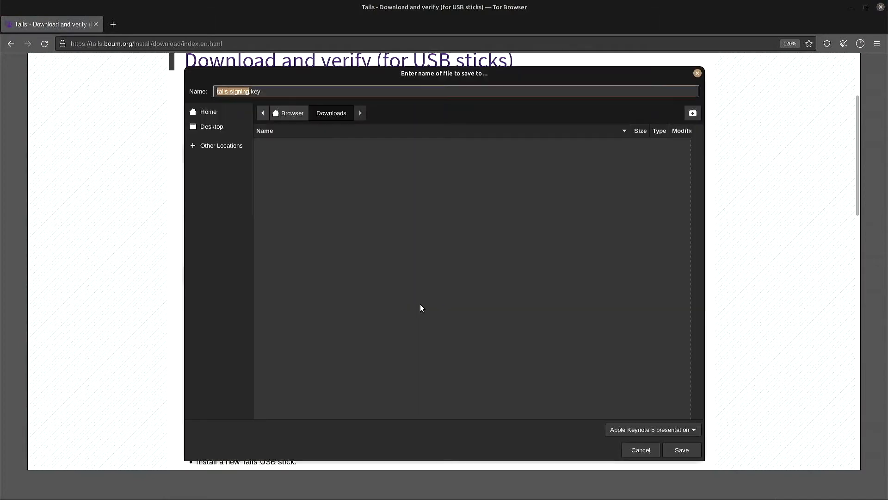
click(681, 450)
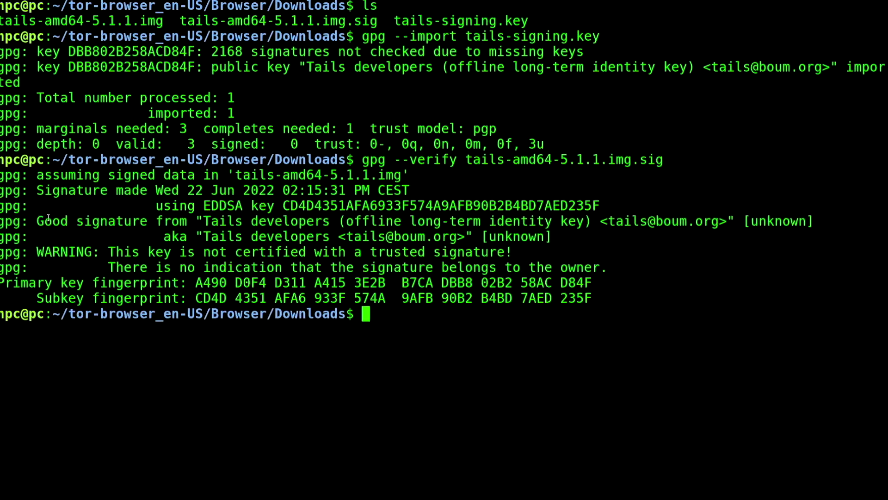
Remove tails-signing.key and tails-amd64-5.1.1.img.sig with rm, then clear the terminal.
text(rm tails-)
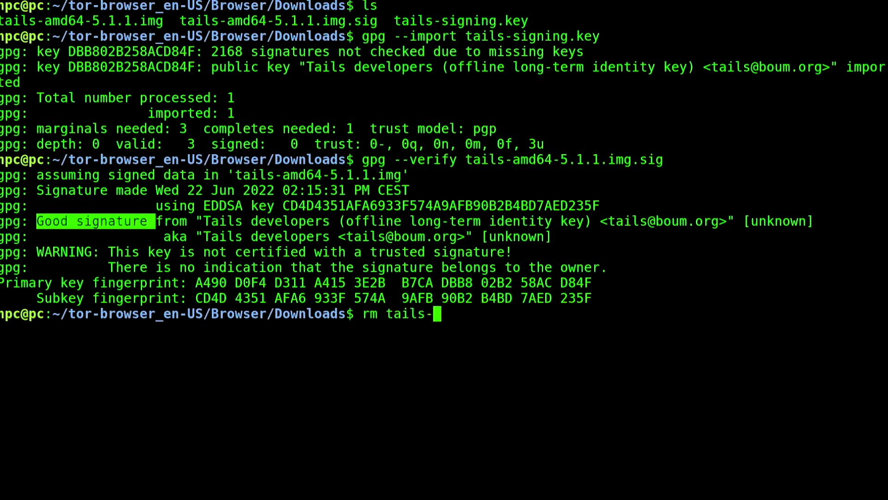
text(signing.key tails-amd64-5.1.1.img.sig)
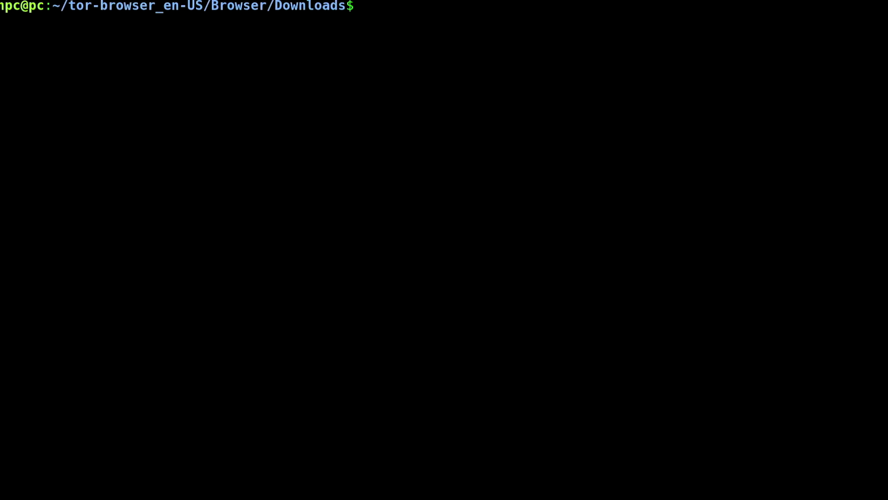
Check the disks with lsblk and ls, then copy tails-amd64-5.1.1.img onto /dev/sdb with sudo cp.
text(lsblk)
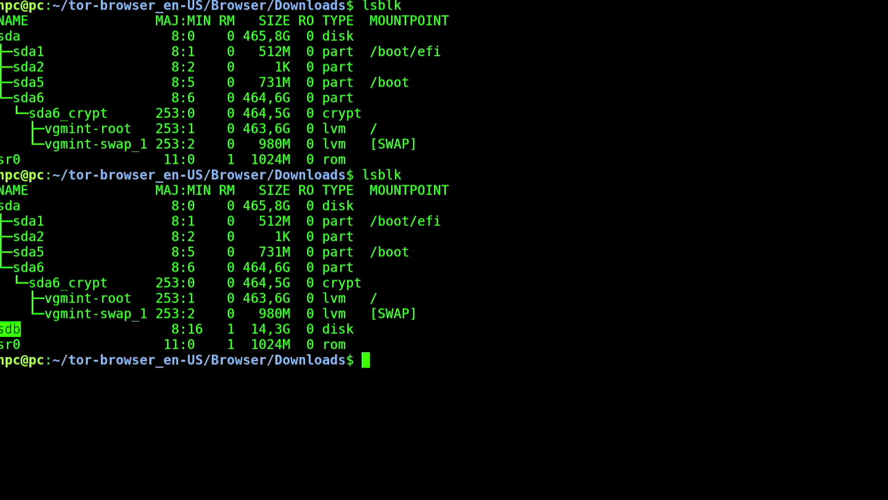
text(ls)
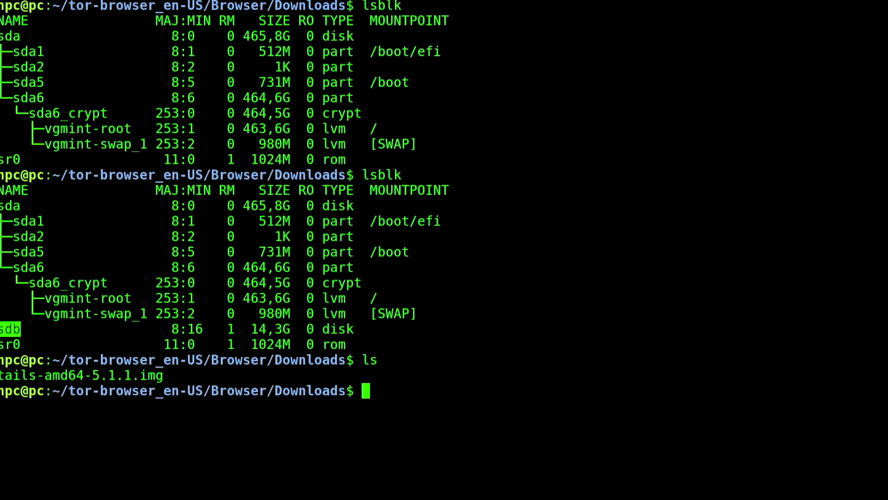
text(sudo cp tails-amd64-5.1.1.img /dev/)
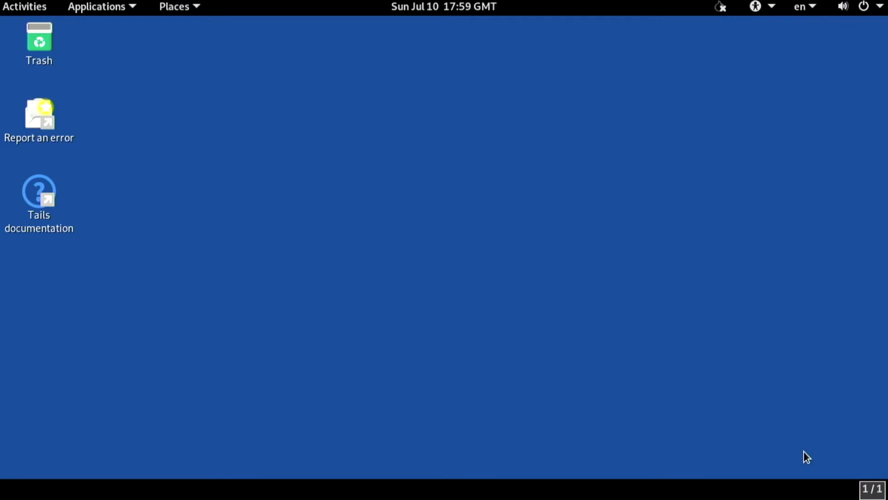
mouse_move(253, 109)
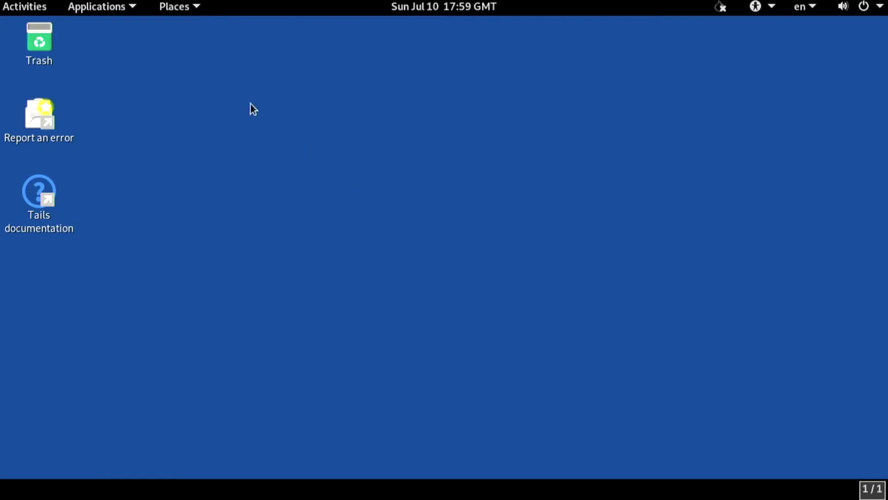
mouse_move(178, 211)
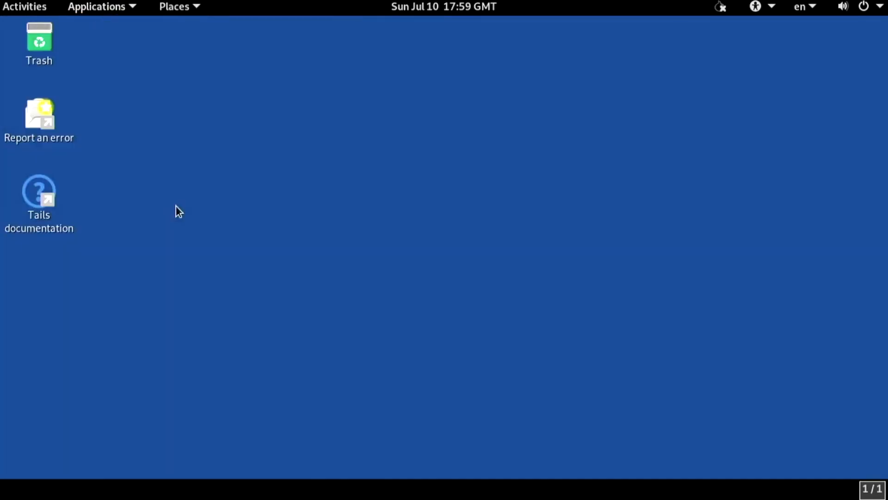
Clone the running Tails onto the 30.8 GB stick, confirming Delete All Data and Install.
click(97, 6)
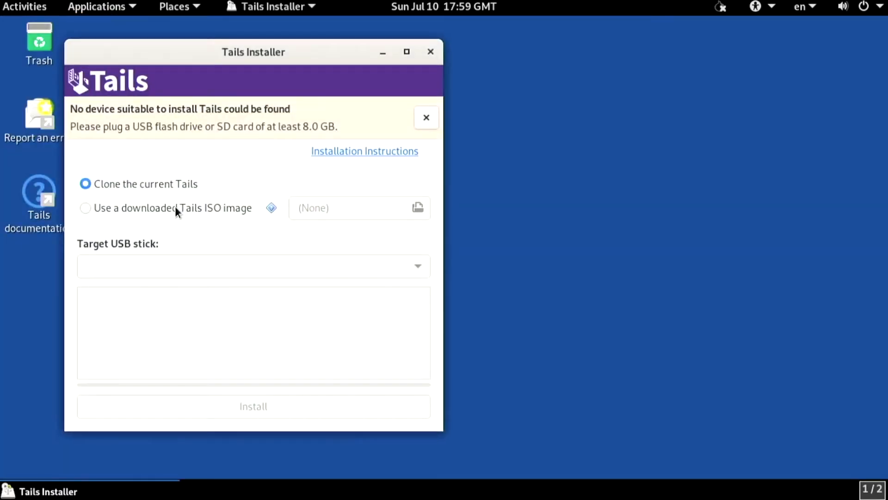
click(426, 118)
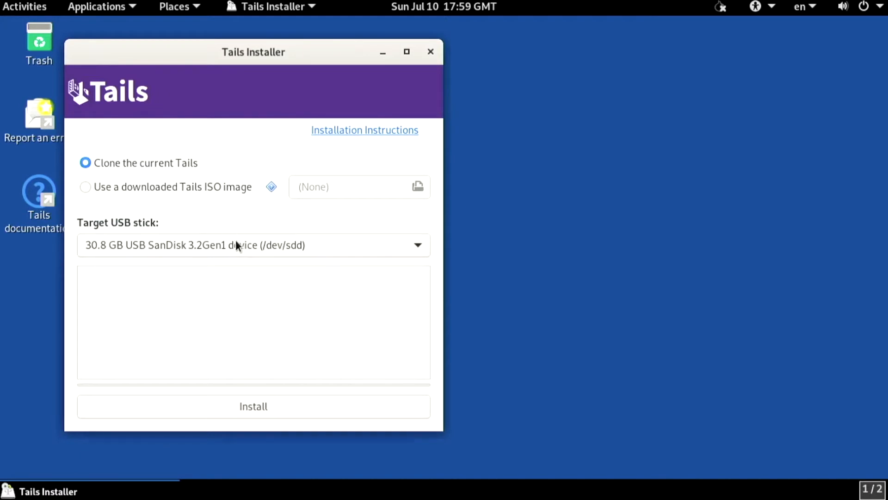
click(253, 406)
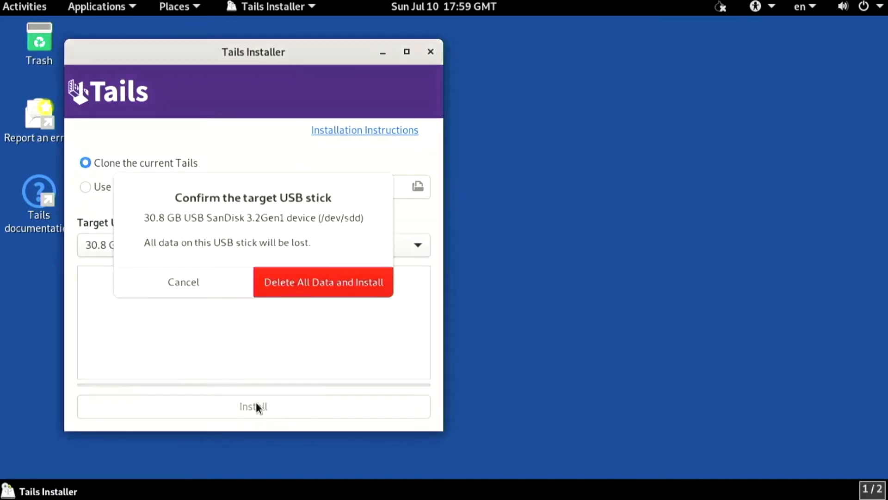
click(323, 281)
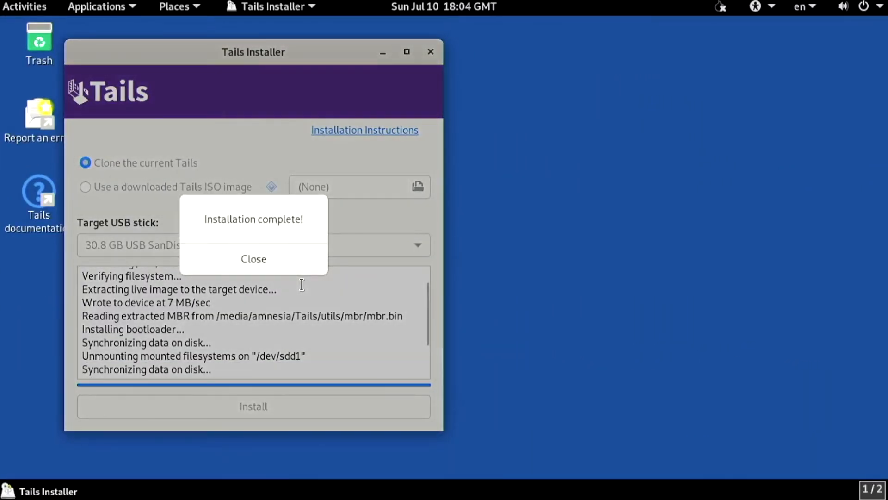
click(253, 258)
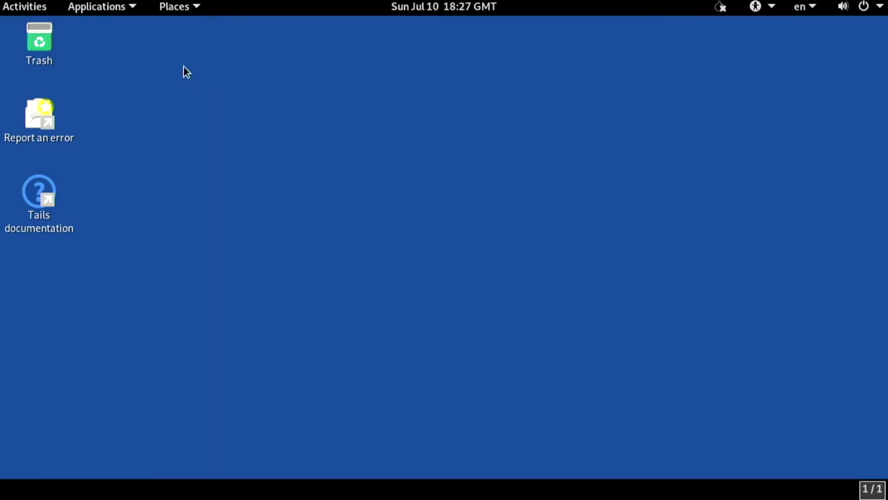
Relaunch Tails Installer and clone Tails onto the 15.4 GB stick, then dismiss the completion message.
click(96, 6)
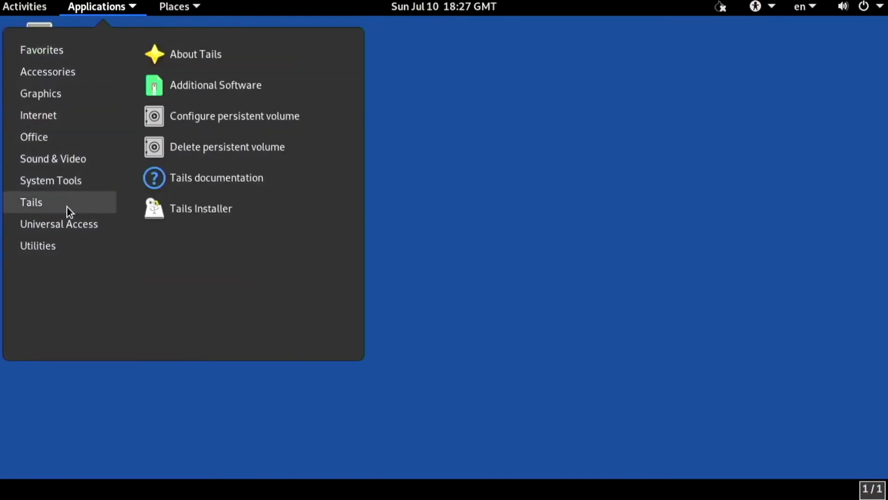
click(200, 208)
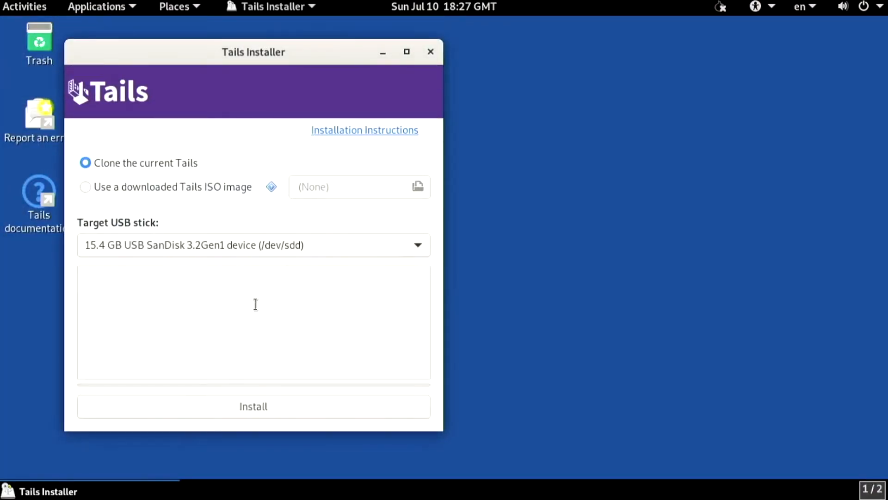
click(253, 406)
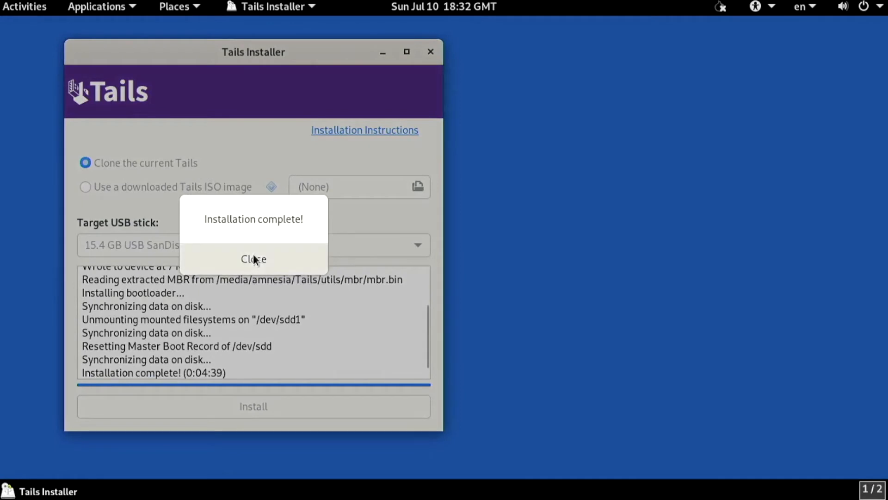
click(253, 259)
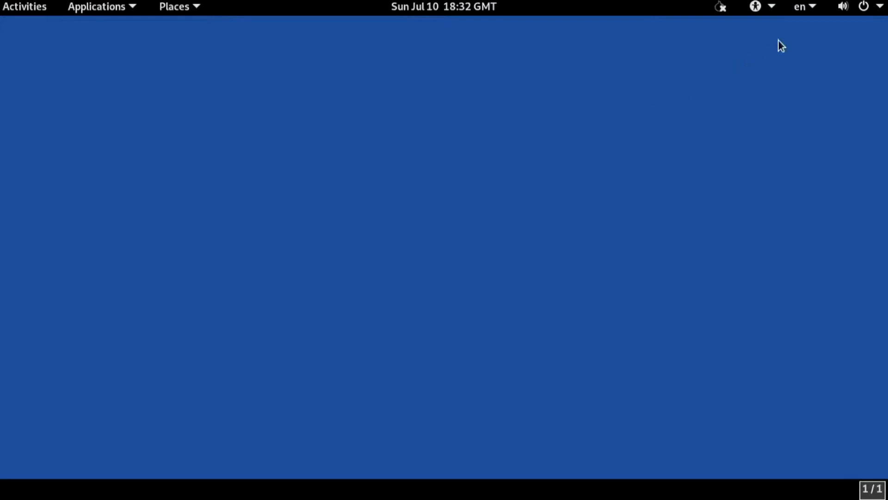
click(864, 7)
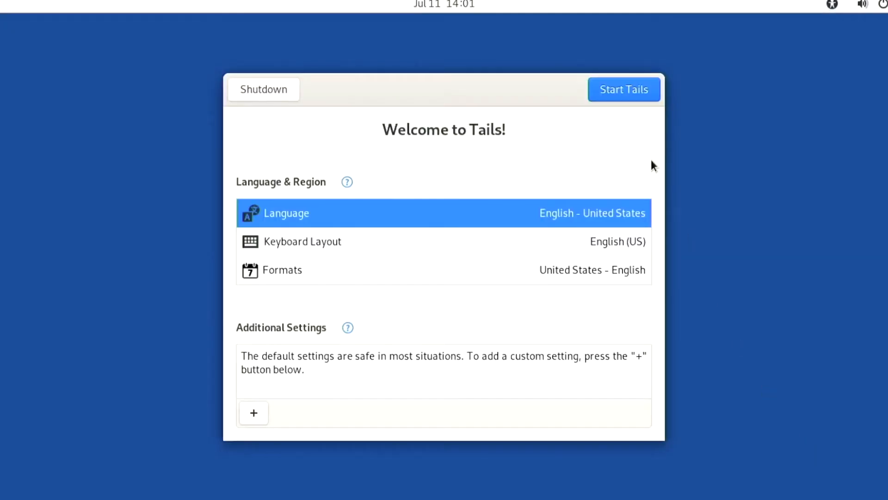
Start Tails, launch Configure persistent volume, and create the passphrase-protected volume with Personal Data on.
click(622, 90)
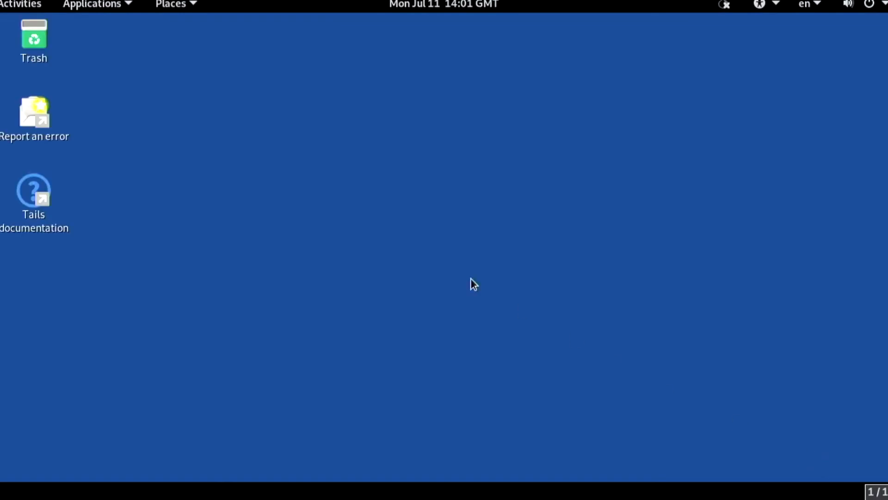
click(93, 5)
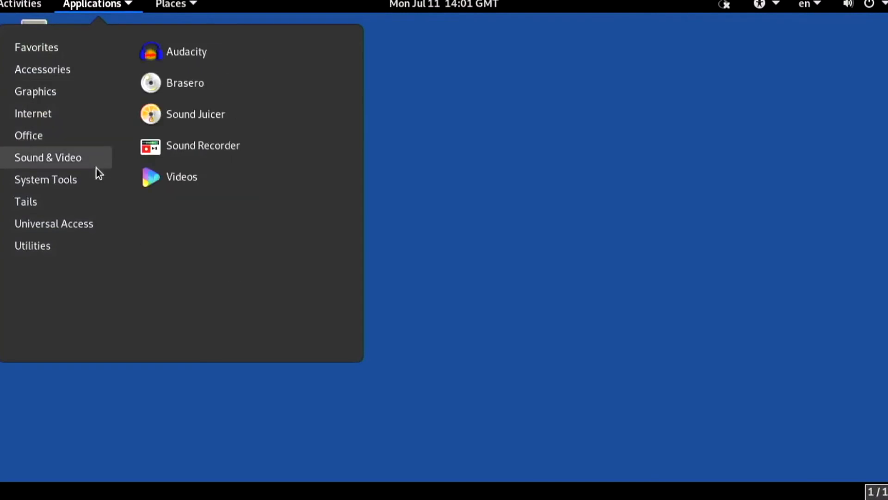
mouse_move(26, 201)
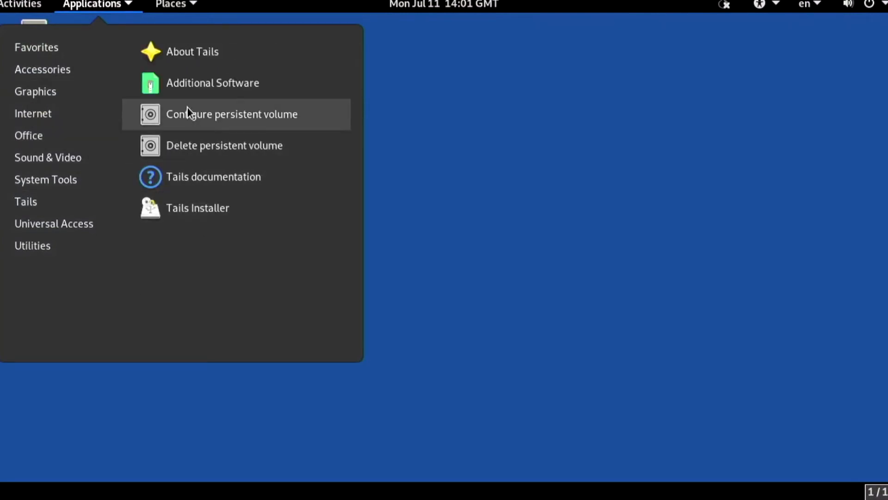
click(232, 114)
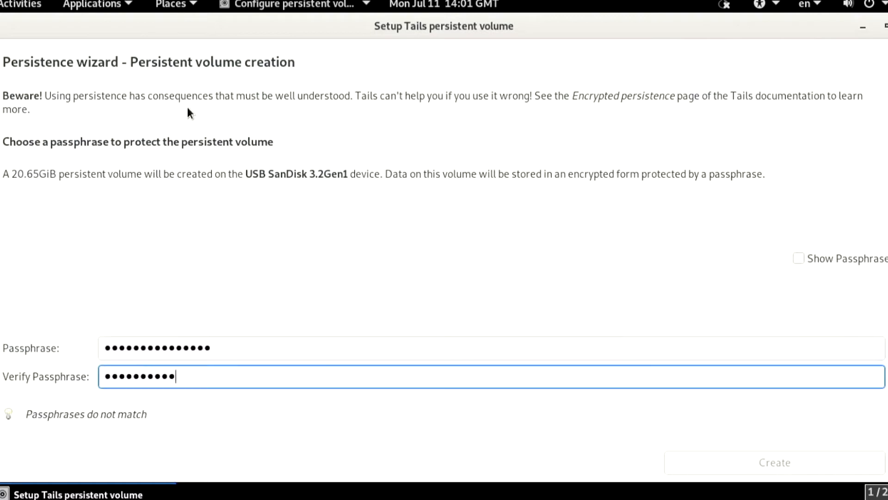
click(774, 461)
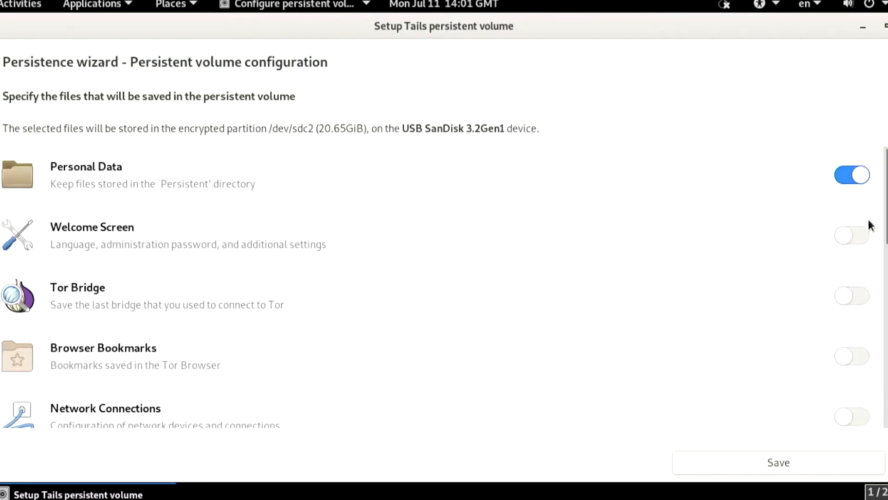
scroll(down, 3)
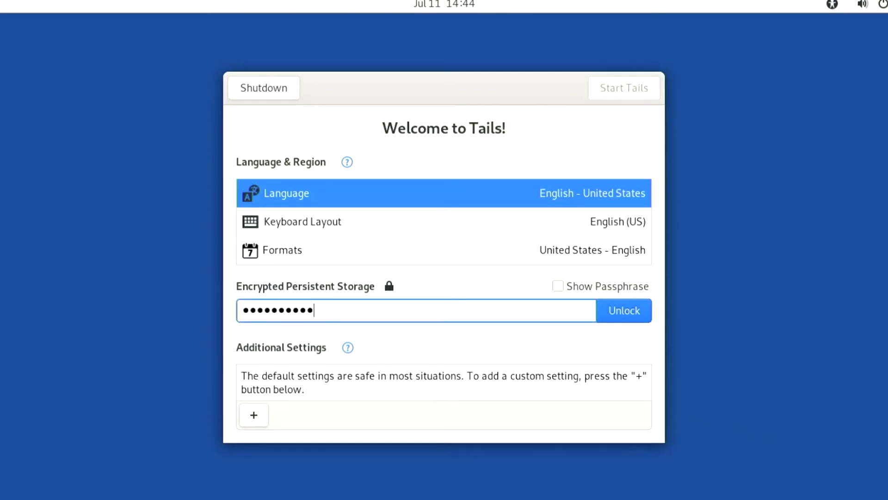
Unlock persistent storage and create a new standard Electrum wallet named 'hod'.
click(622, 311)
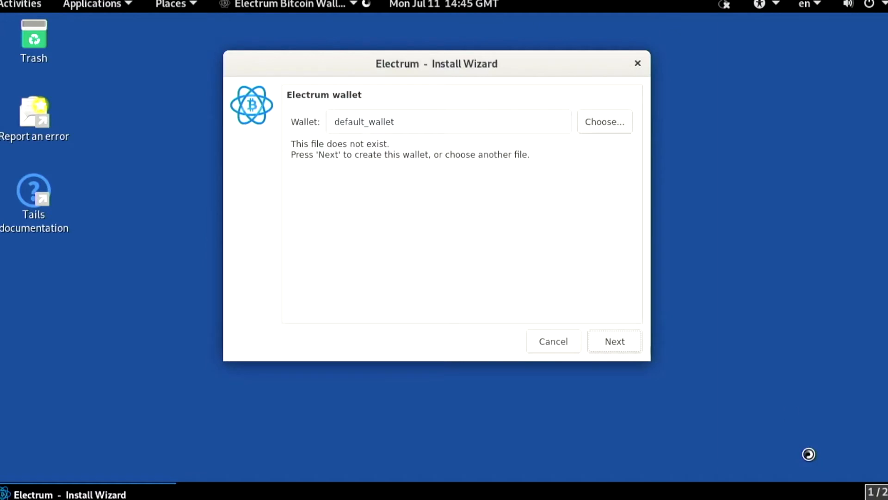
text(hod)
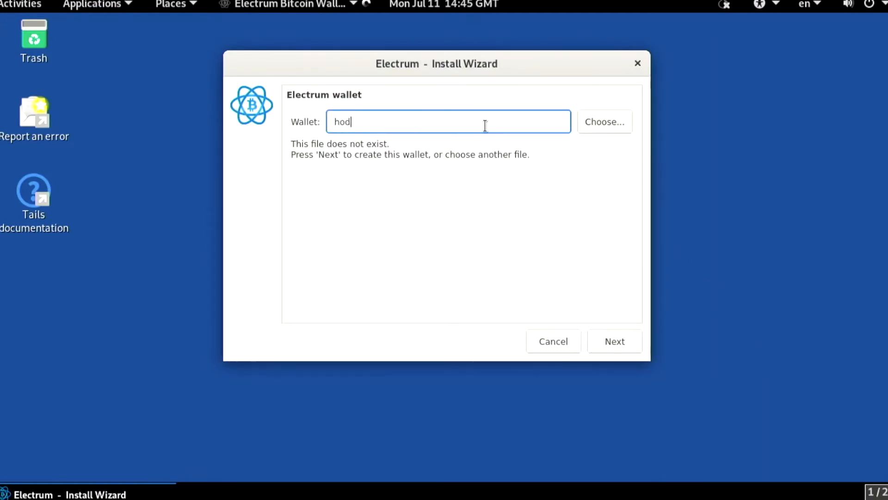
click(614, 341)
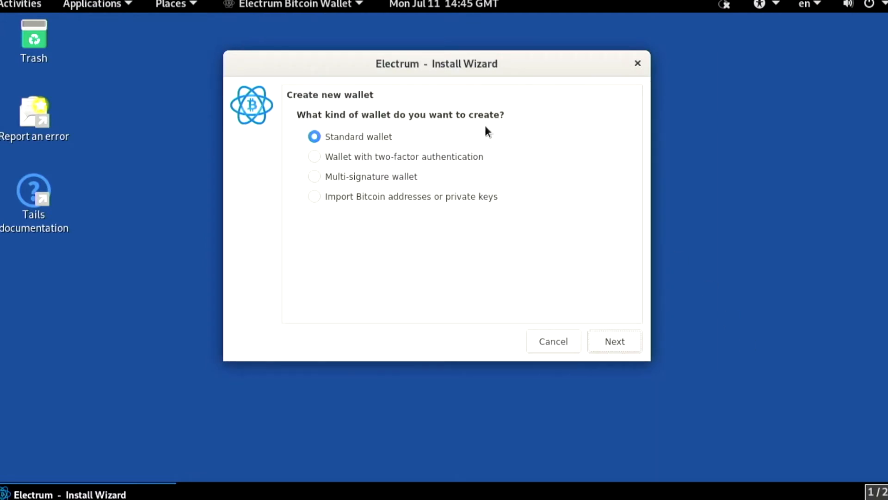
click(615, 342)
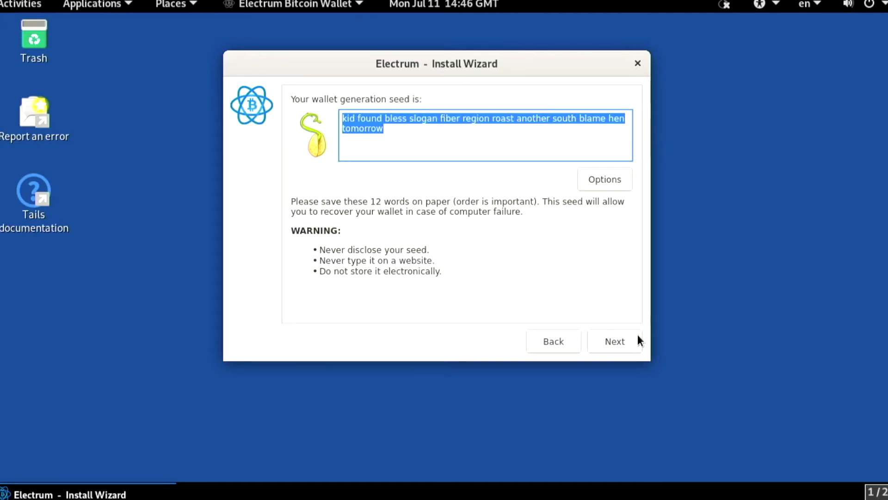
click(614, 342)
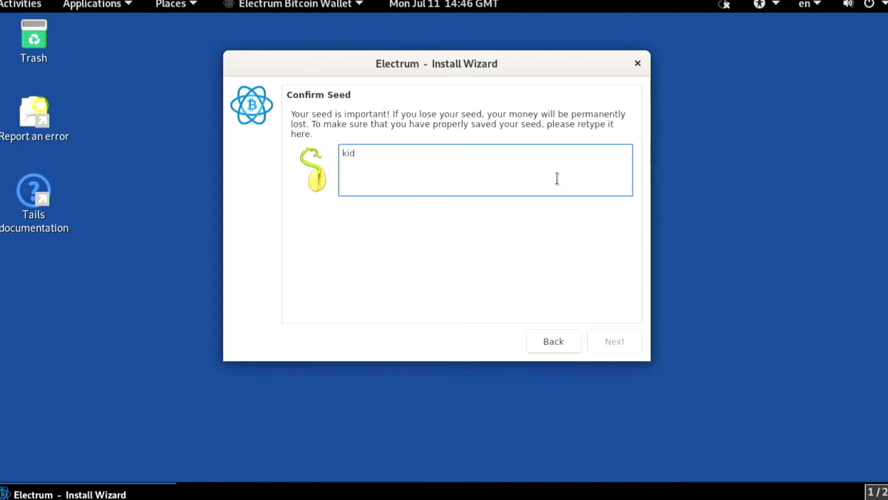
text(found bless slogan)
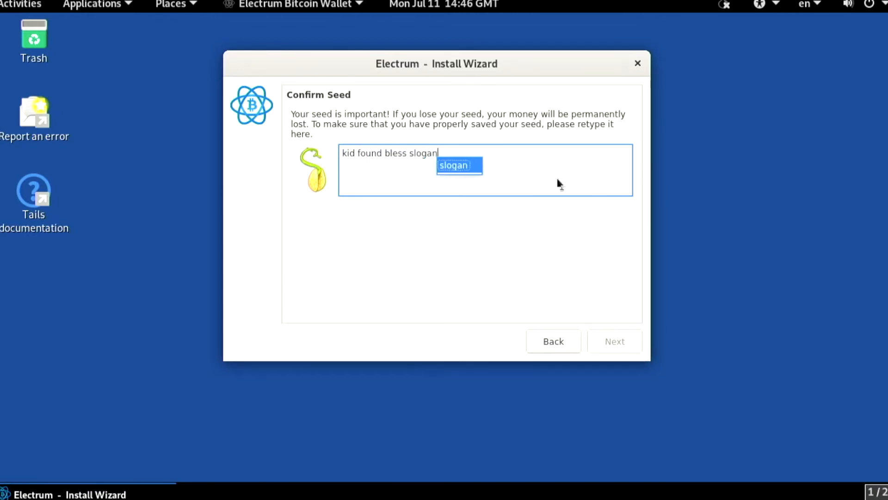
text(fiber region roast)
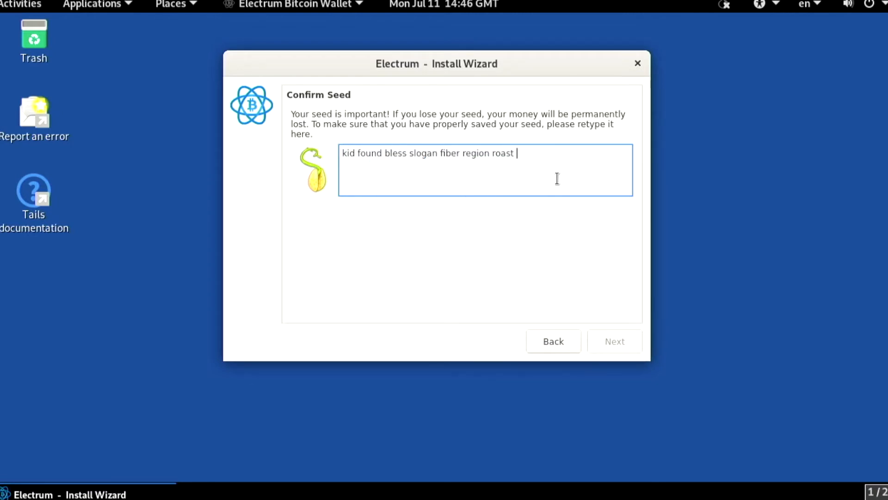
text(another south blame)
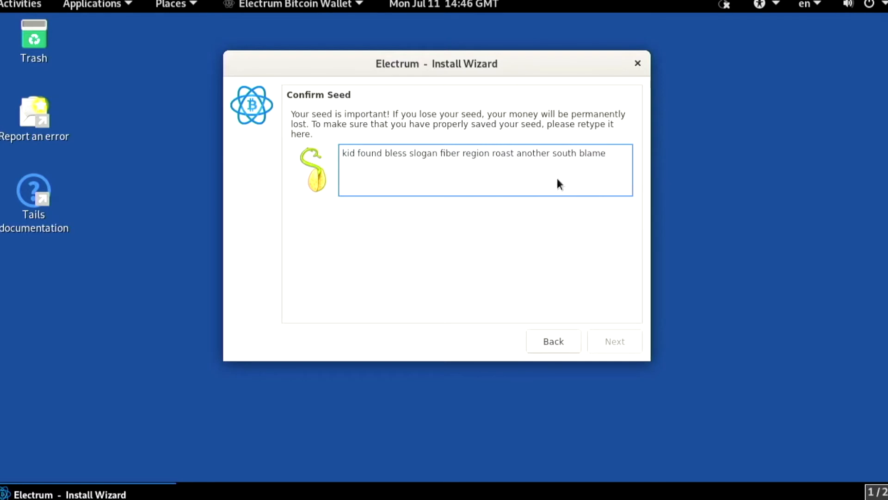
text(hen tomorrow)
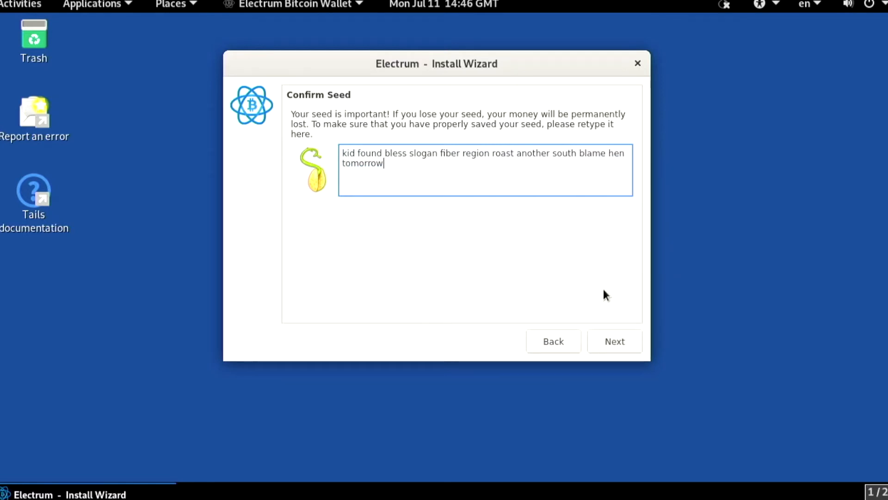
Finish the wizard with an encryption password and open the empty hodl wallet's Wallet menu.
click(614, 341)
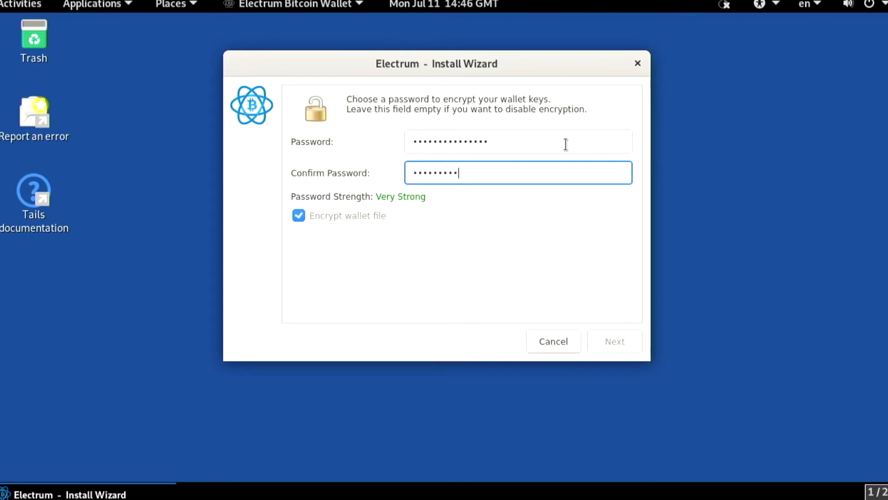
click(613, 342)
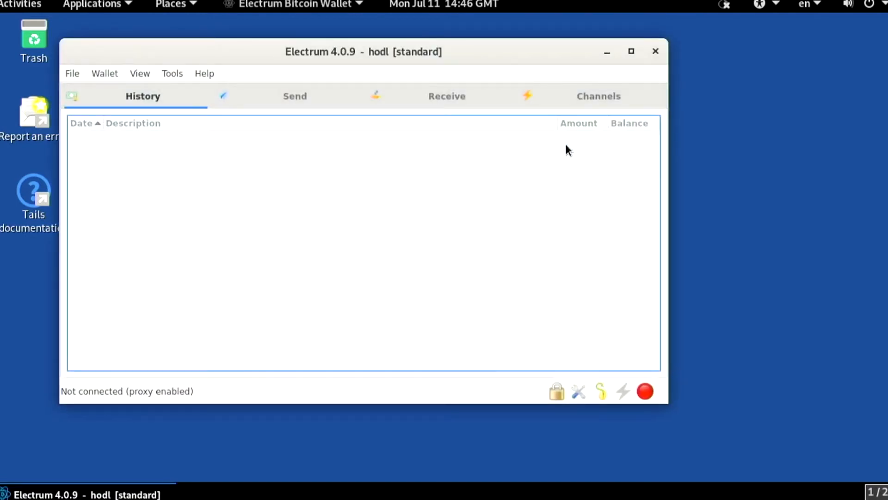
mouse_move(427, 133)
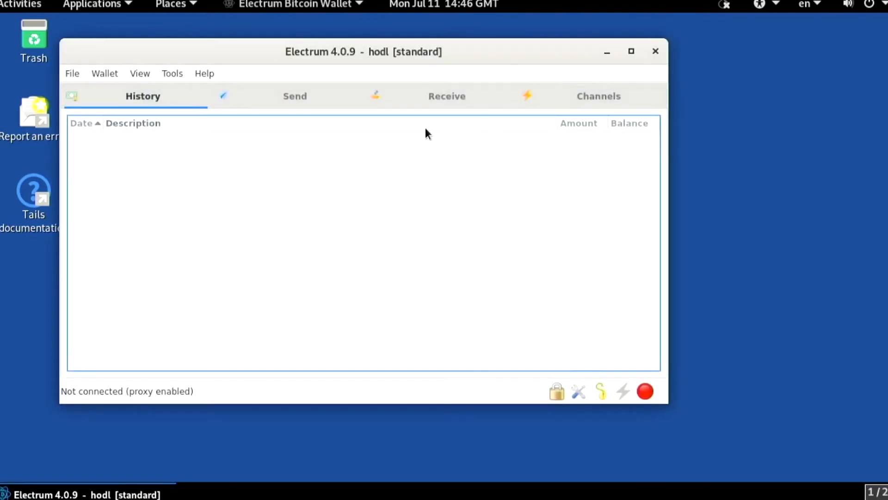
click(104, 73)
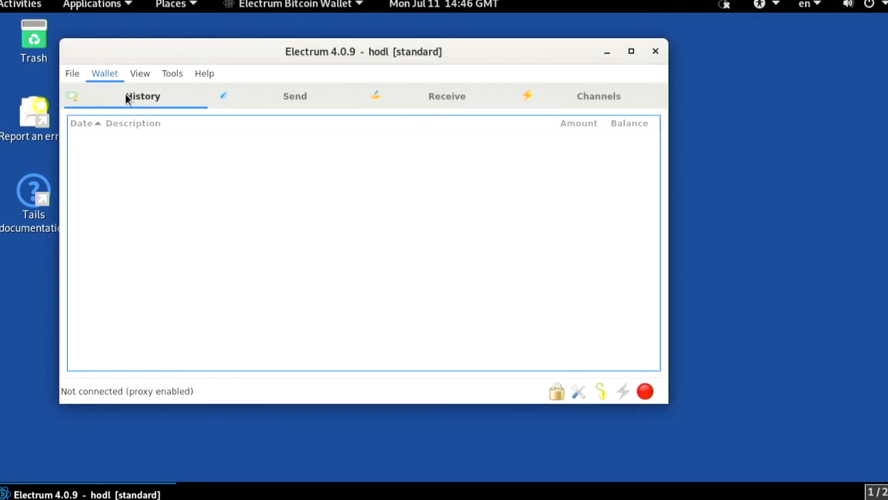
click(559, 311)
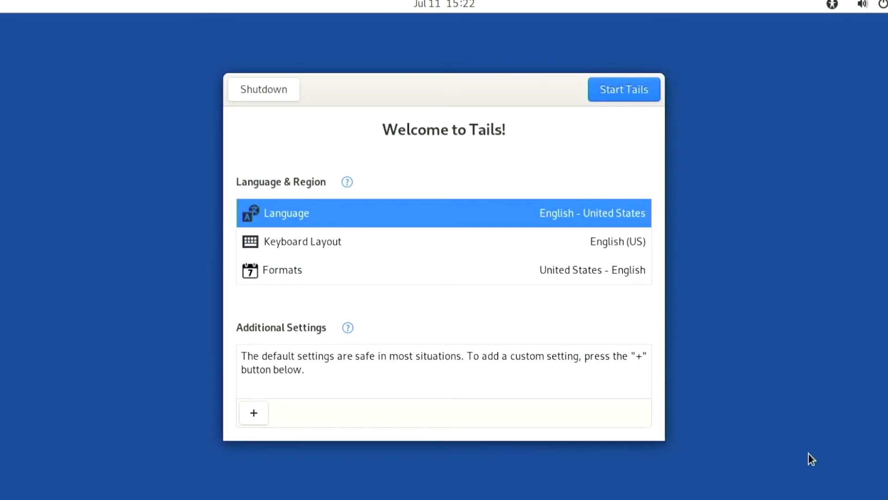
Start Tails with default settings and dismiss the Tor Connection window.
click(622, 89)
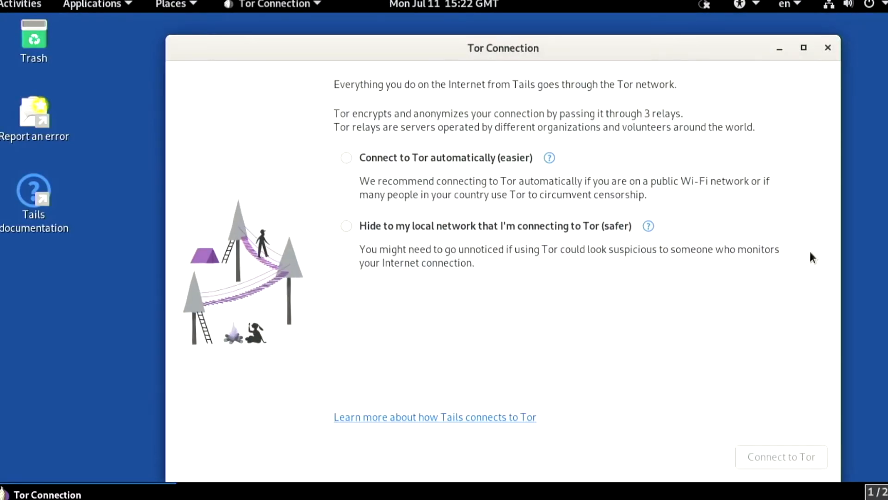
click(827, 47)
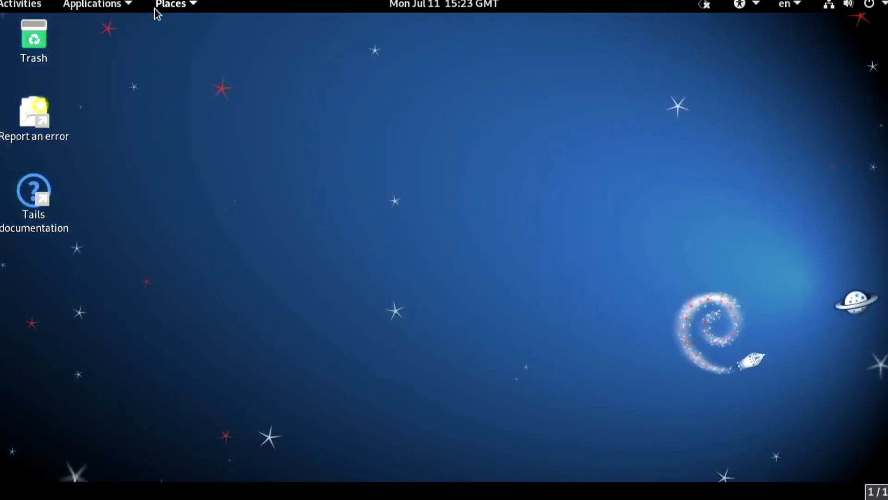
Create an encrypted 6.32GiB persistent volume on the SanDisk 3.2Gen1 stick keeping Personal Data.
click(92, 4)
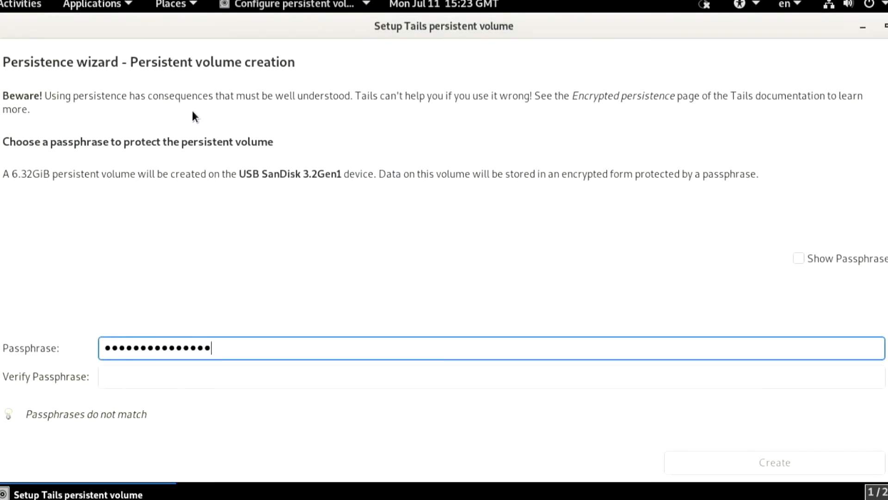
click(773, 461)
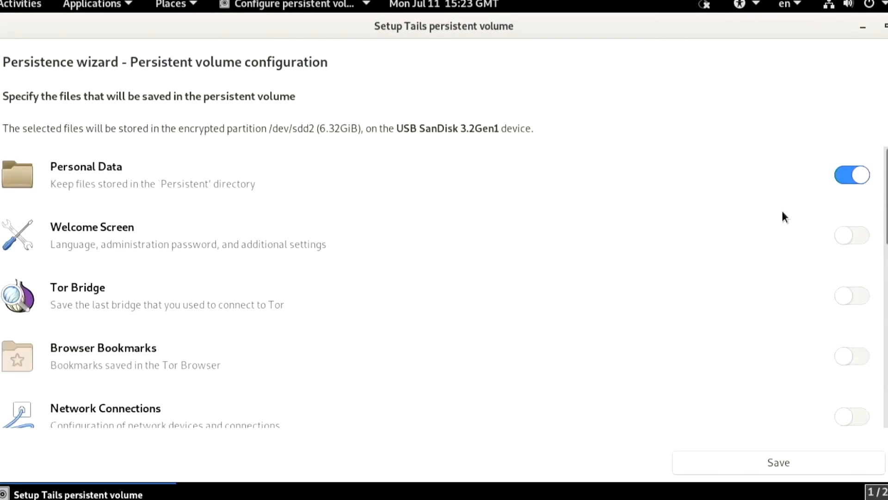
scroll(down, 3)
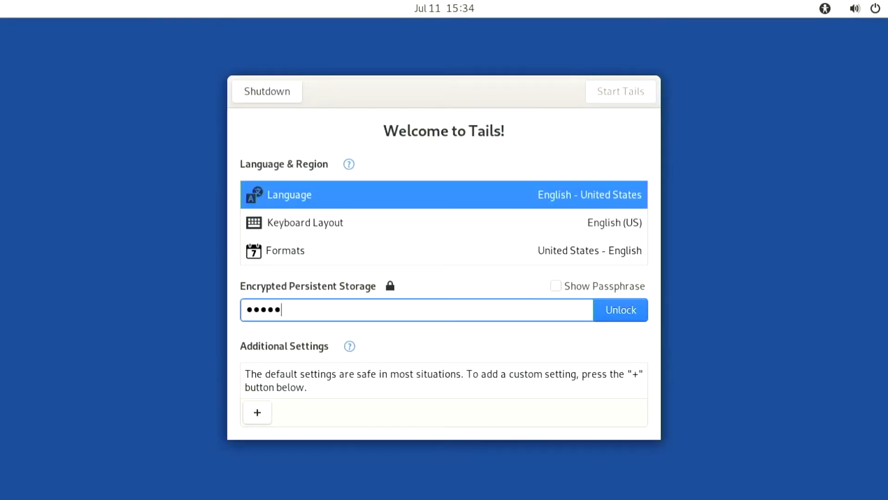
Unlock persistent storage, add an Administration Password, and start the Tails session.
click(620, 309)
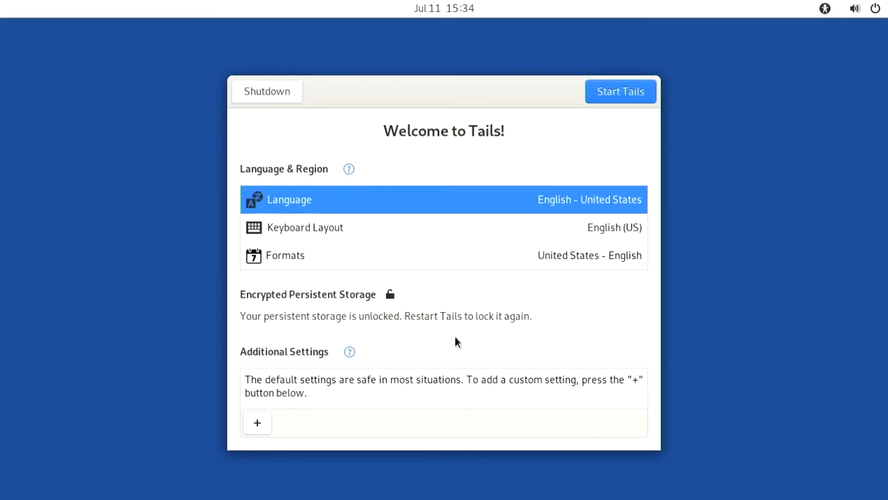
click(256, 423)
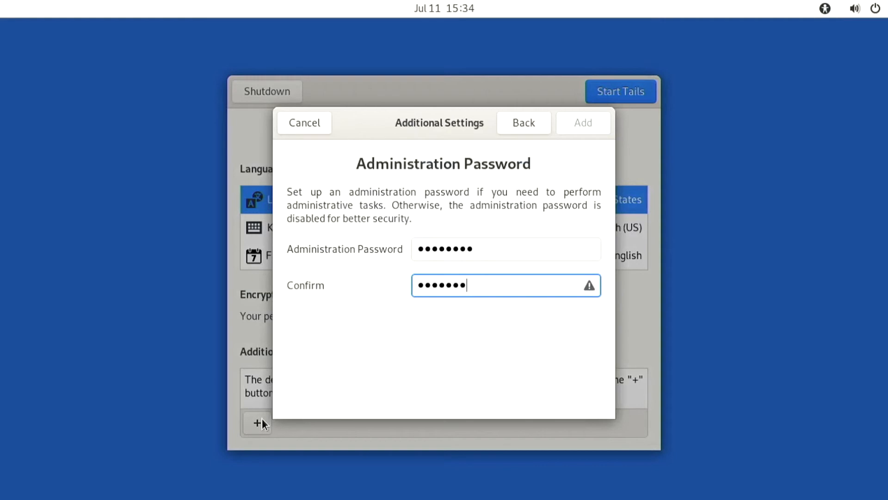
click(583, 122)
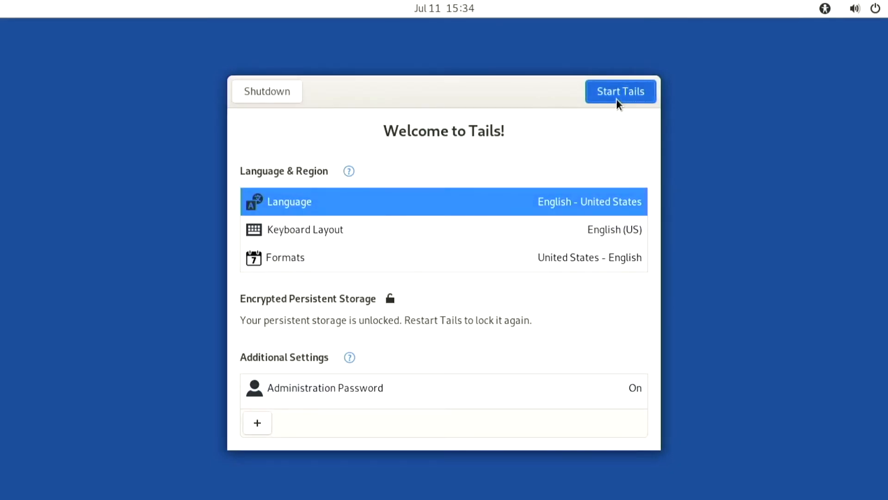
click(620, 92)
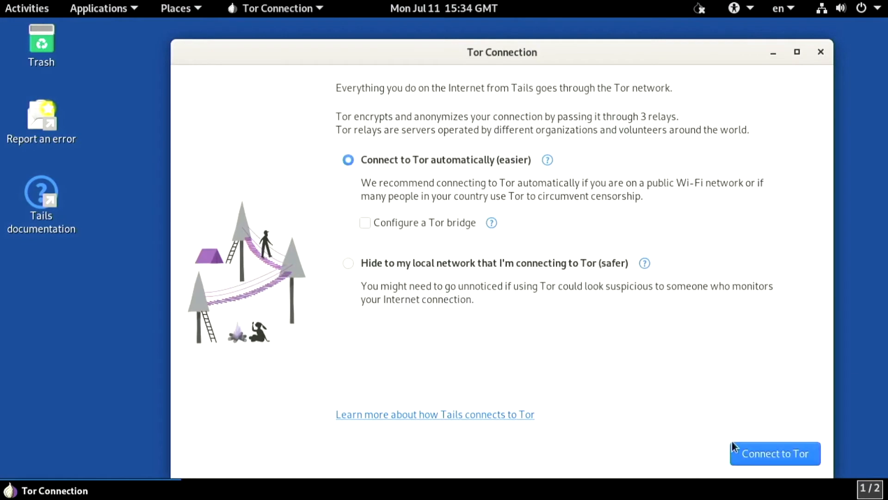
Connect to Tor automatically and close the Settings window.
click(775, 453)
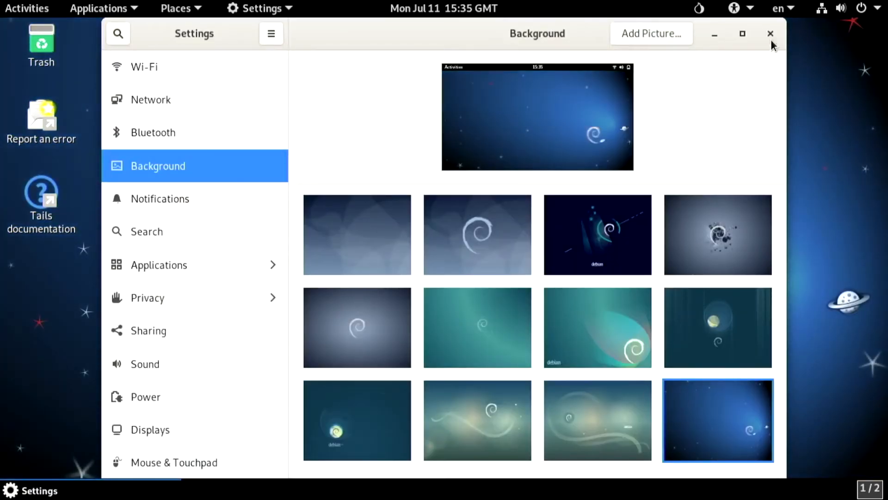
click(771, 33)
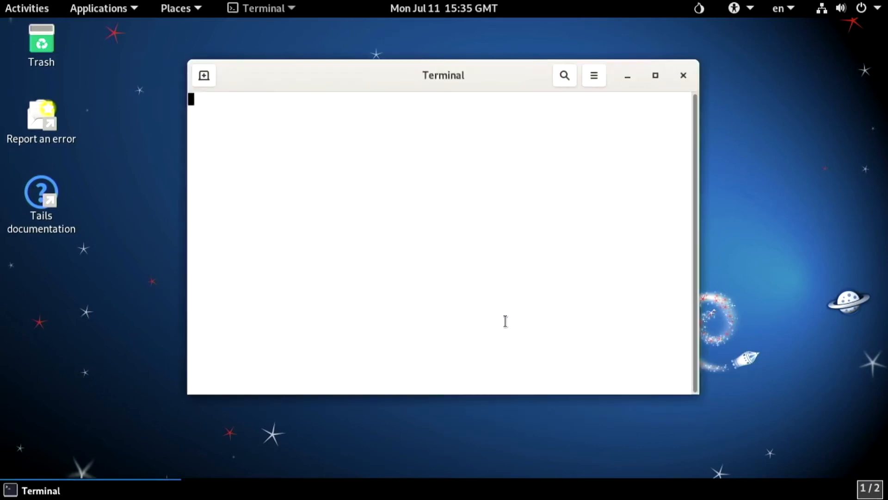
Refresh package lists with sudo apt update, install zbar-tools, and answer the additional software notification.
text(sudo apt up)
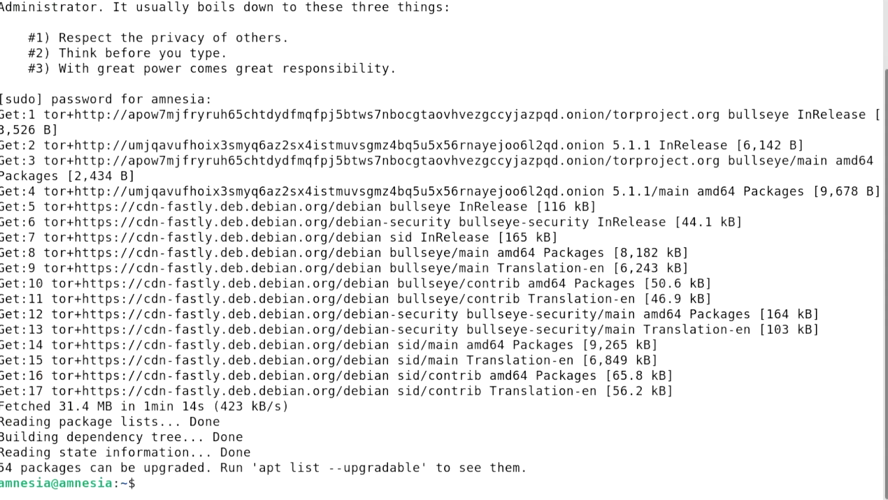
text(sudo apt ins)
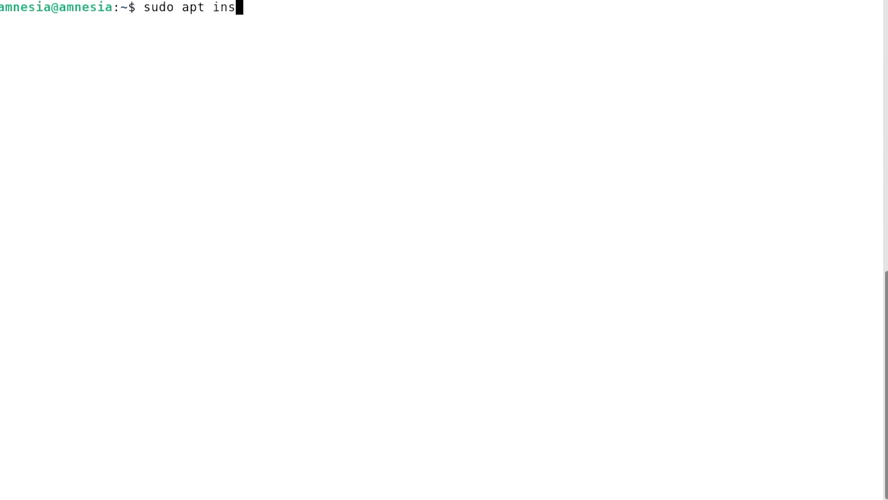
text(tall zbar)
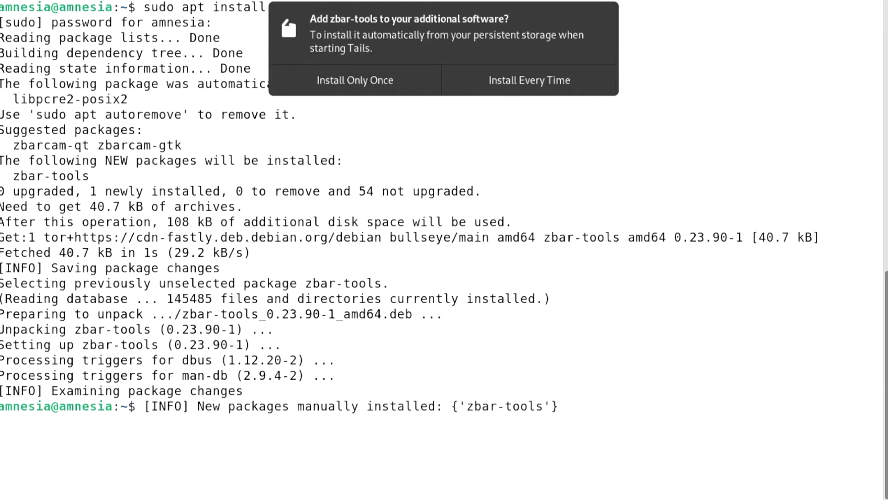
click(355, 79)
text(l)
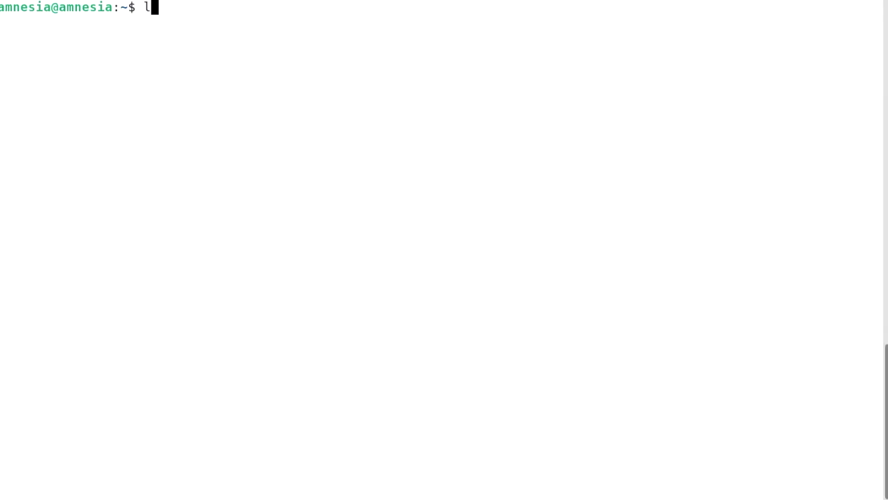
List /dev video devices, run zbarcam -q --raw /dev/video0 to print the .onion address, then close the reader.
text(s /dev | grep video)
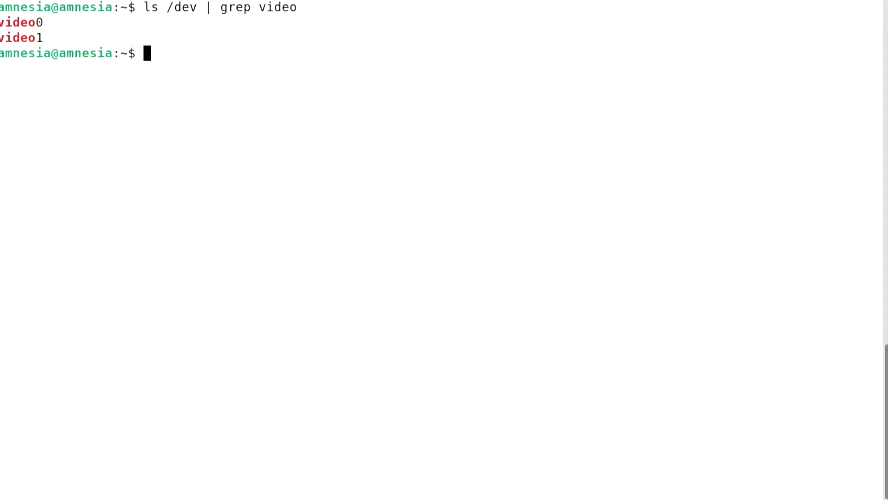
text(zba)
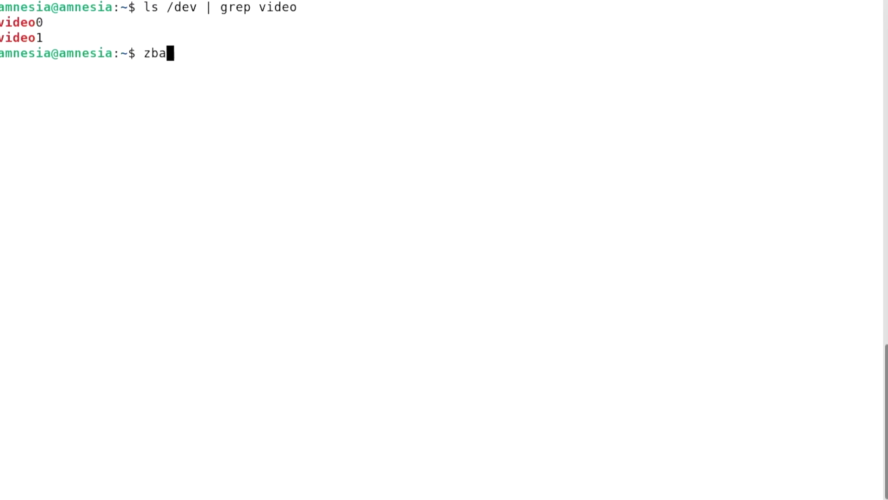
text(rcam -q --ra)
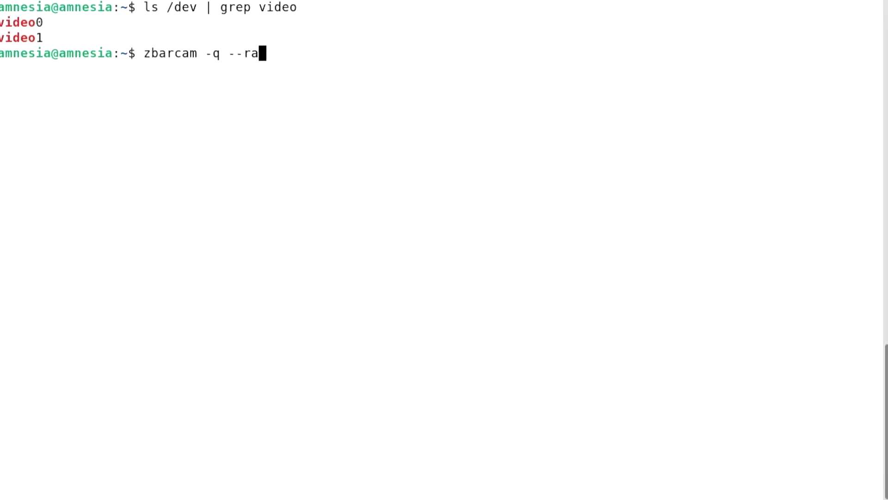
text(w /dev/video)
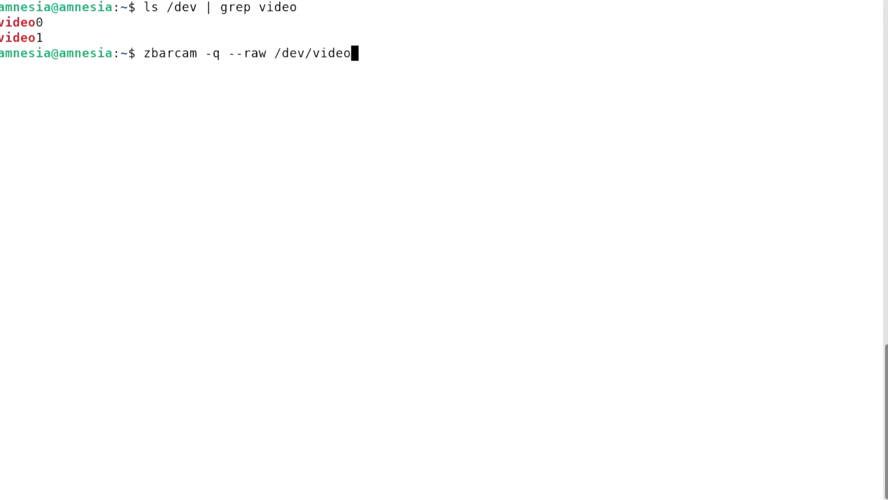
text(0)
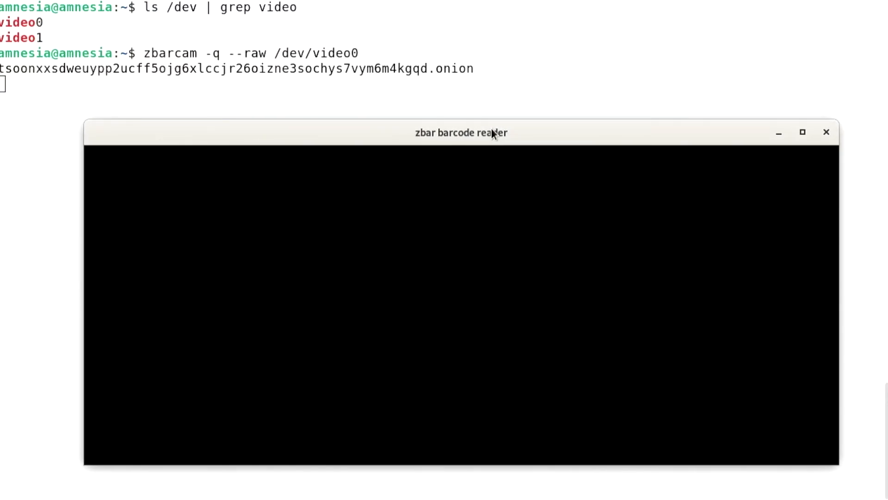
click(825, 132)
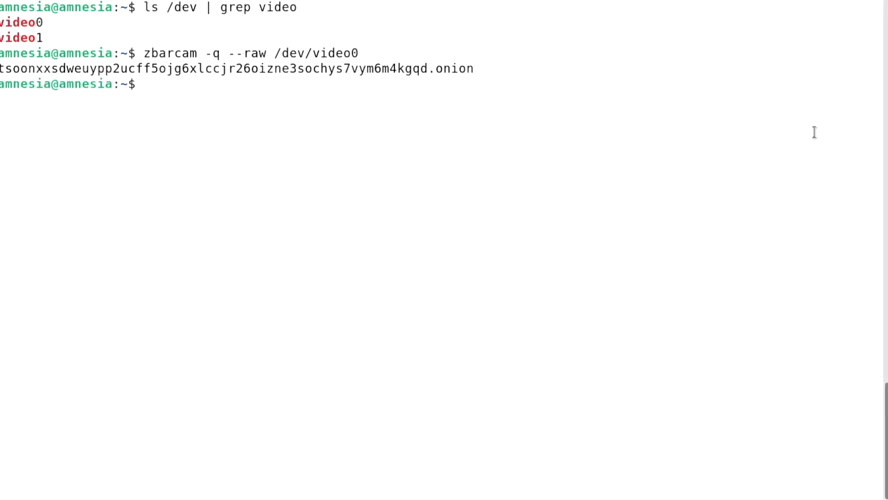
Edit .electrum/config in nano: server set to the scanned .onion address :50002:s plus a oneserver line.
text(nano)
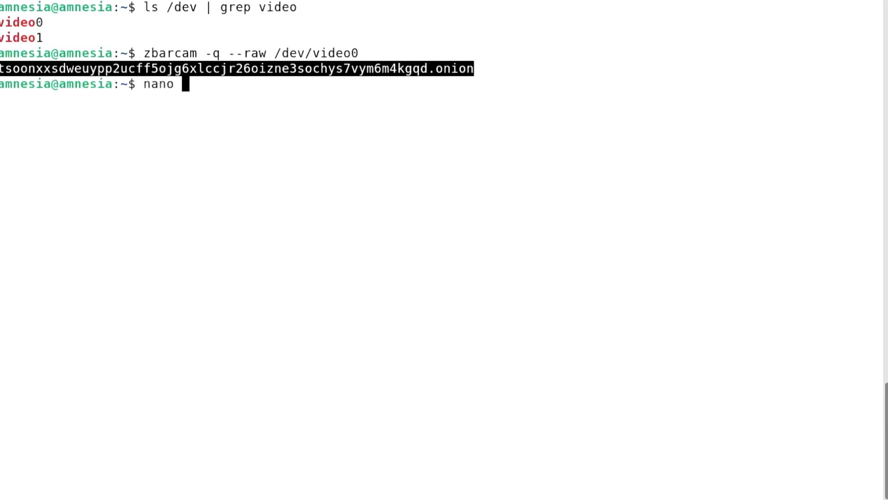
text(.electrum/c)
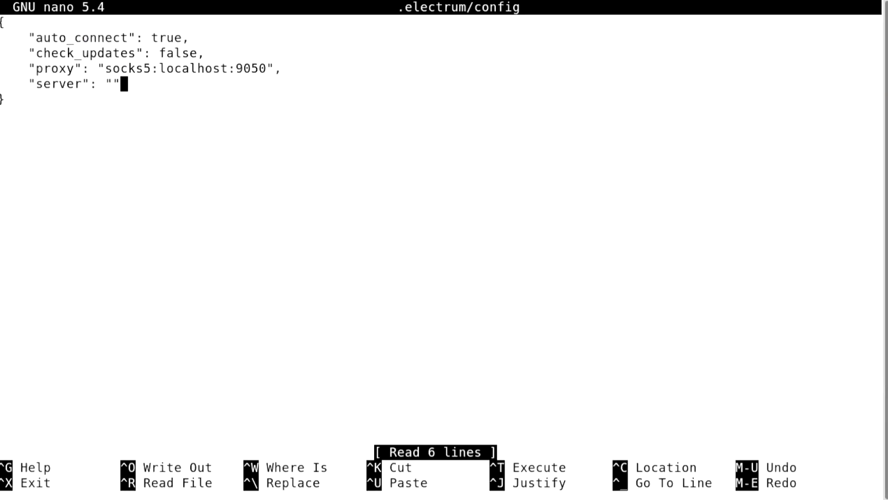
text(tsoonxxsdweuypp2ucff5ojg6xlccjr26oizne3sochys7vym6m4kgqd.onion:50002:s)
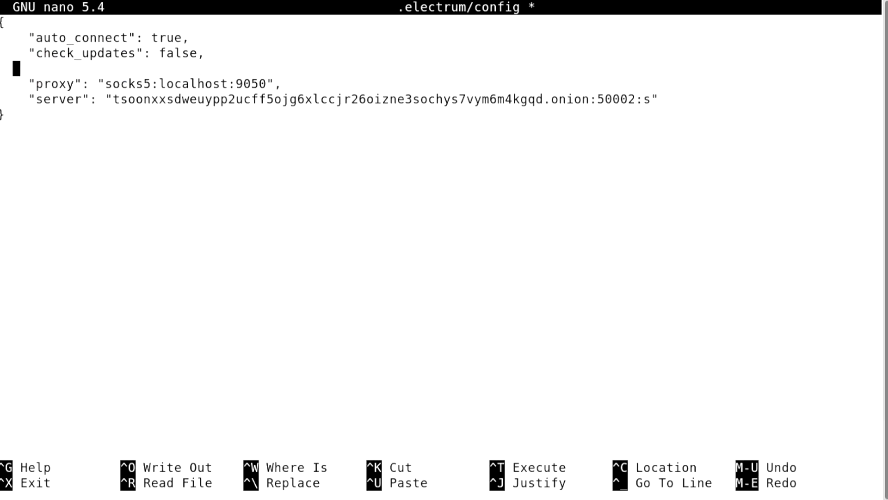
text("oneserver")
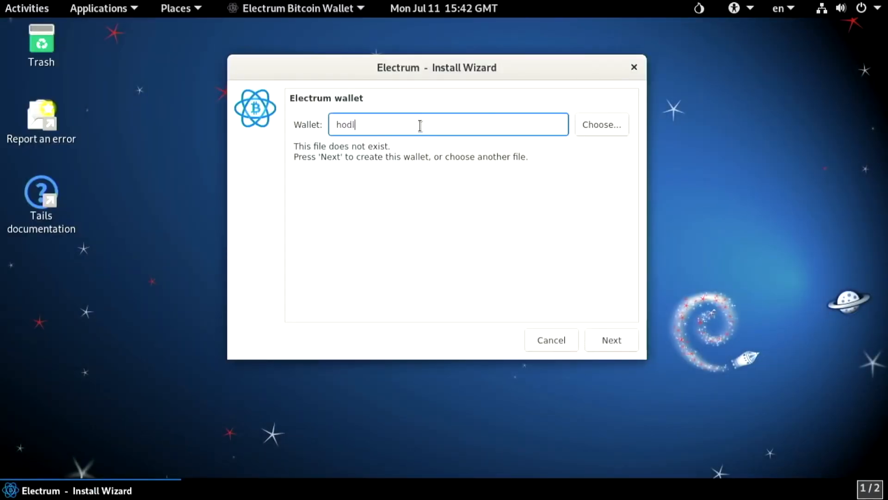
Create the new hodl wallet and continue to the keystore-from-master-key step.
click(610, 339)
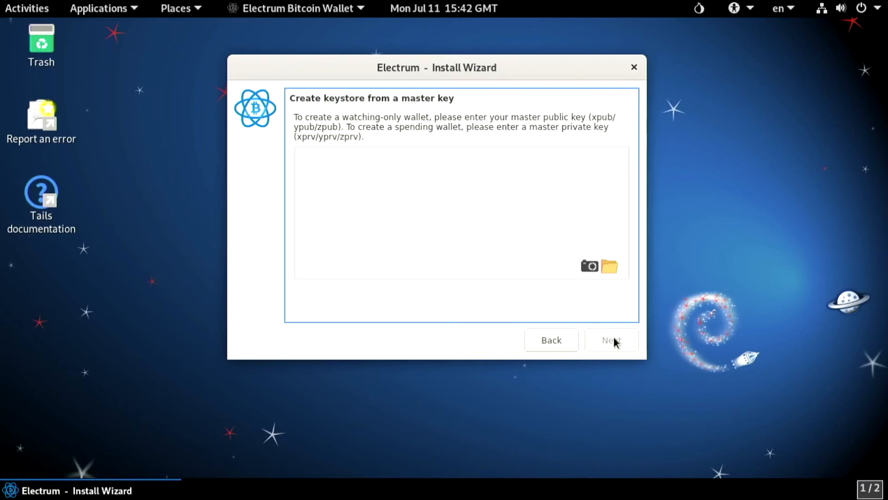
click(589, 267)
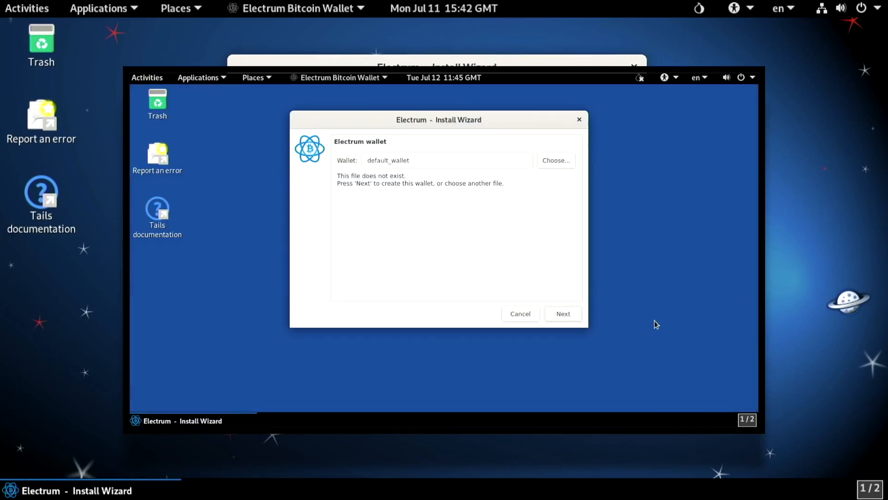
Reach the master key field and scan the zpub master public key from its QR code.
click(563, 314)
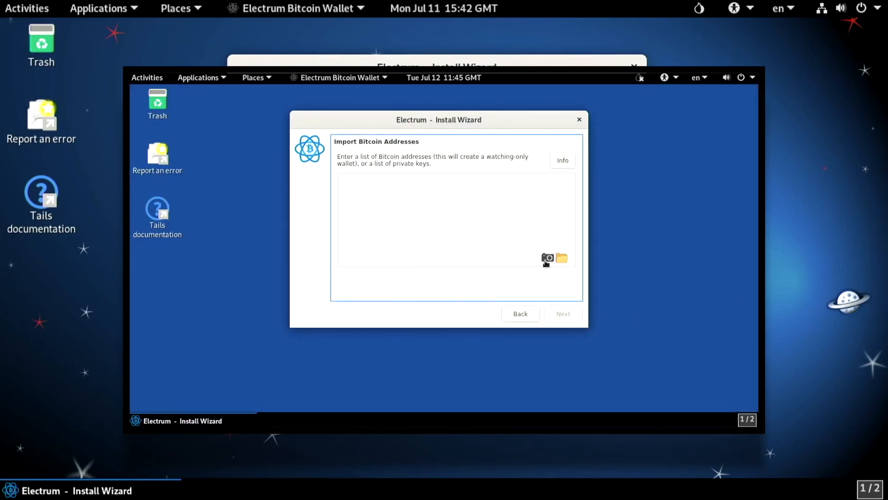
click(547, 258)
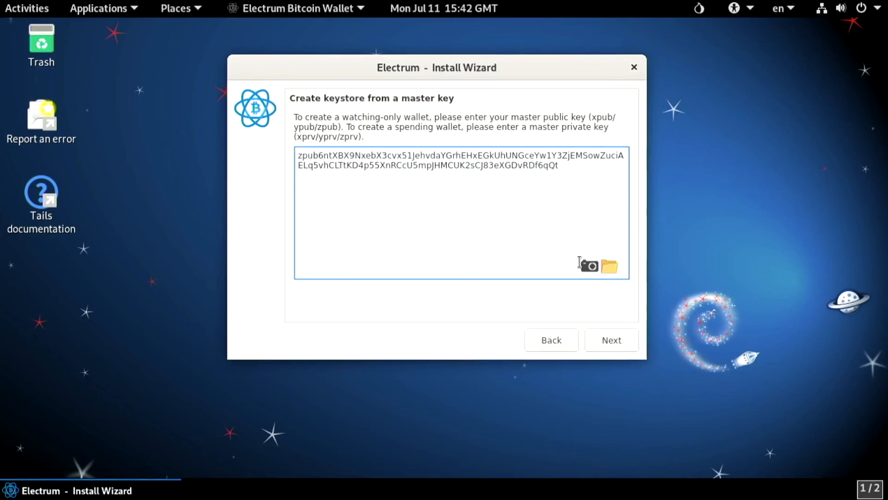
mouse_move(622, 353)
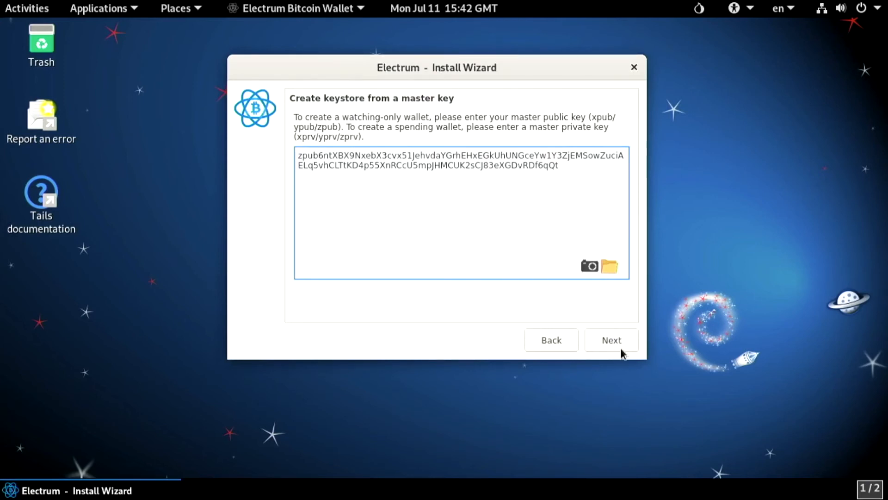
Submit the zpub key, confirm the wallet password, accept the watch-only warning and close Network.
click(611, 339)
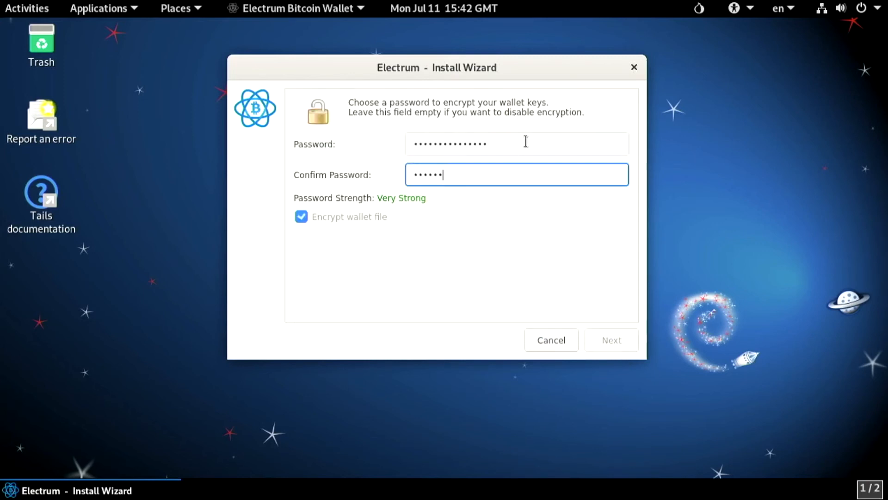
click(612, 339)
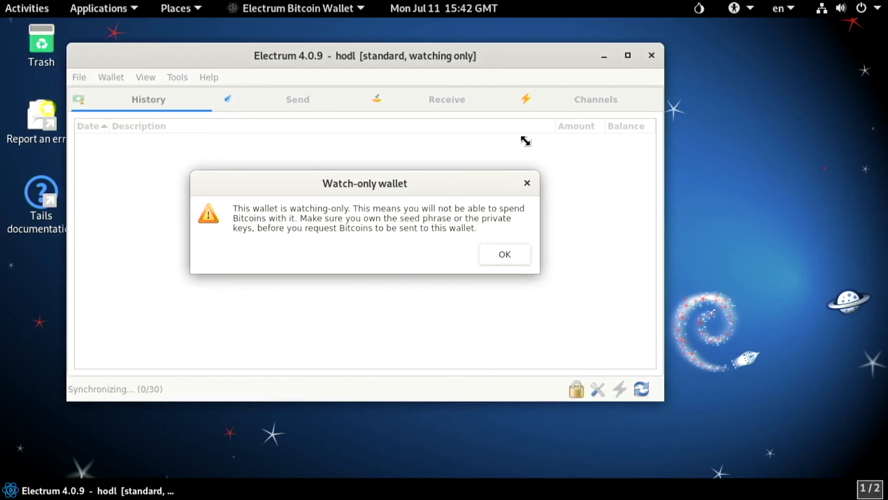
click(504, 253)
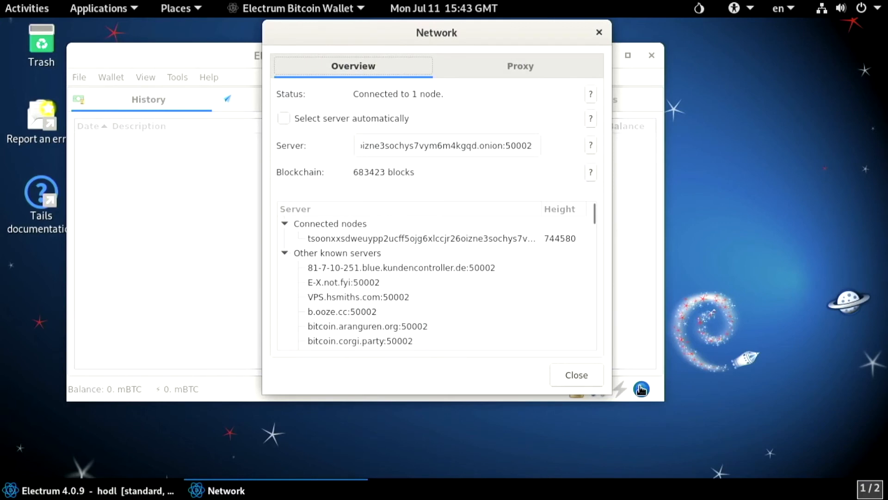
click(576, 375)
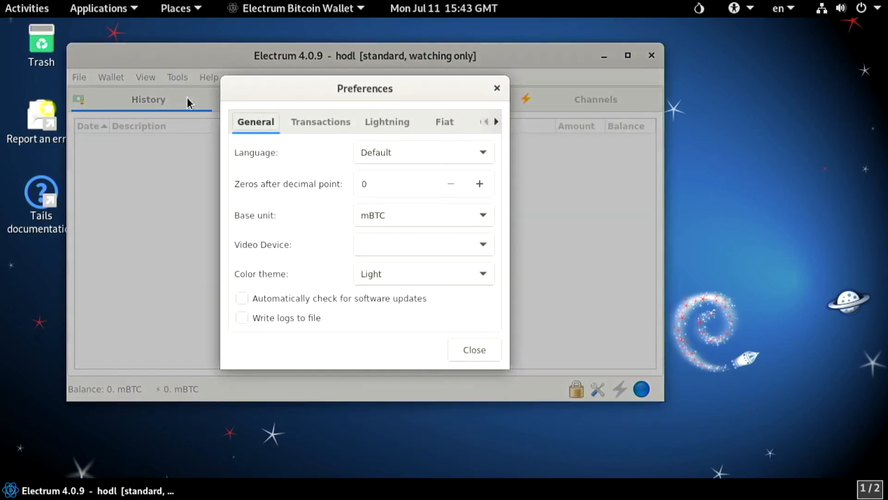
Set the base unit to sat in Preferences and reach the wallet panel view options.
click(423, 215)
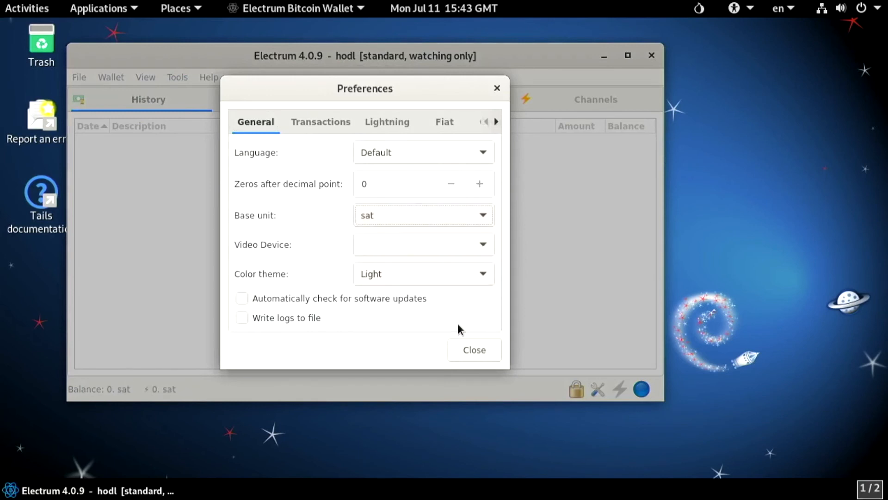
click(146, 76)
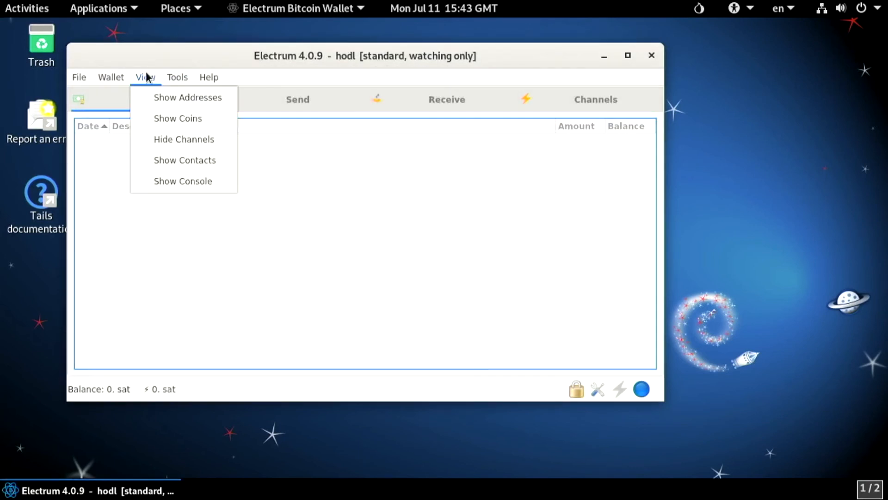
click(188, 97)
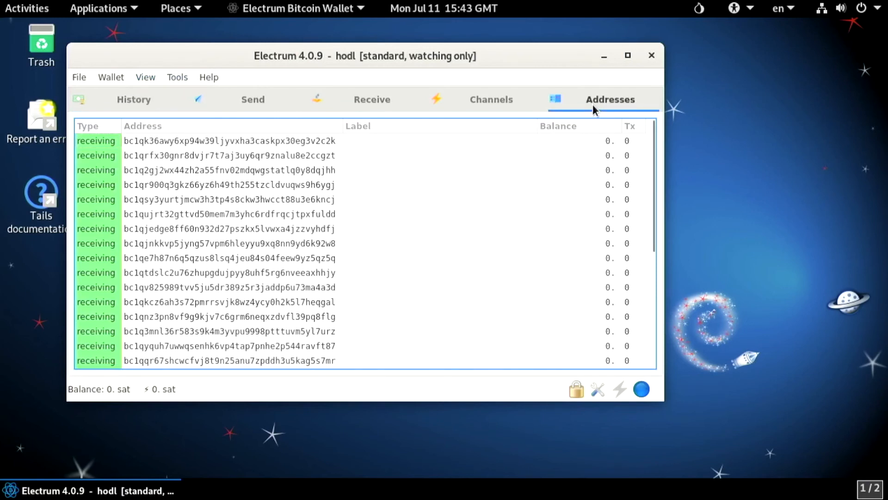
Close Electrum and shut down the Tails session from the system menu.
click(652, 56)
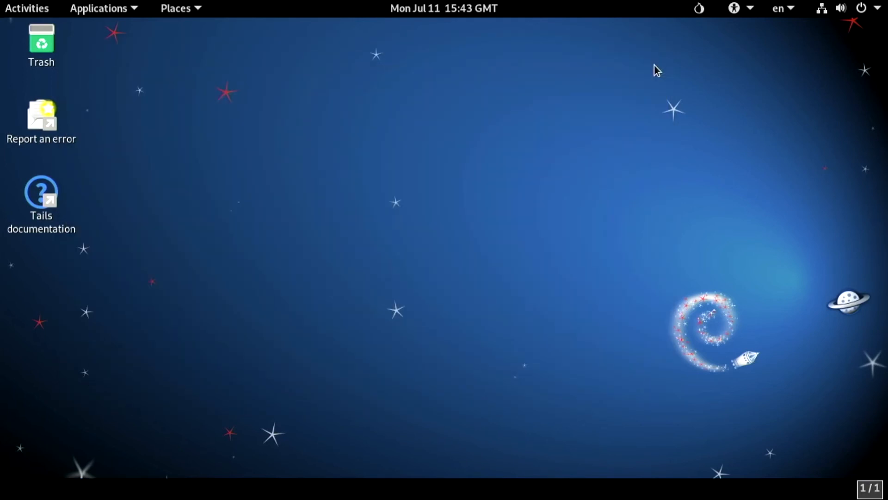
click(865, 8)
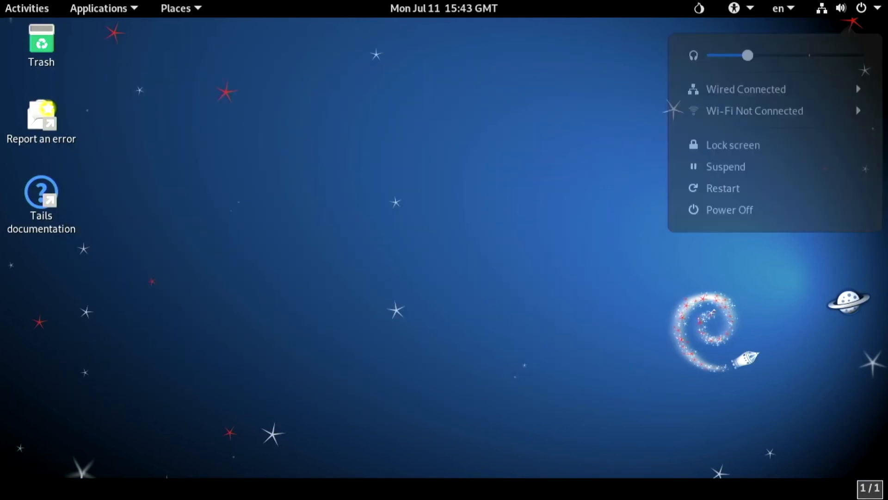
click(723, 188)
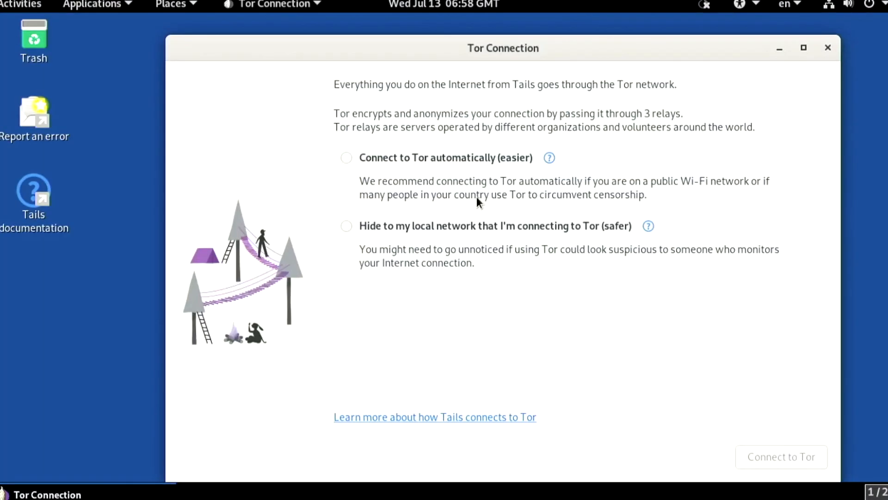
Connect to Tor automatically and check the hodl wallet's .onion server connection status.
click(781, 456)
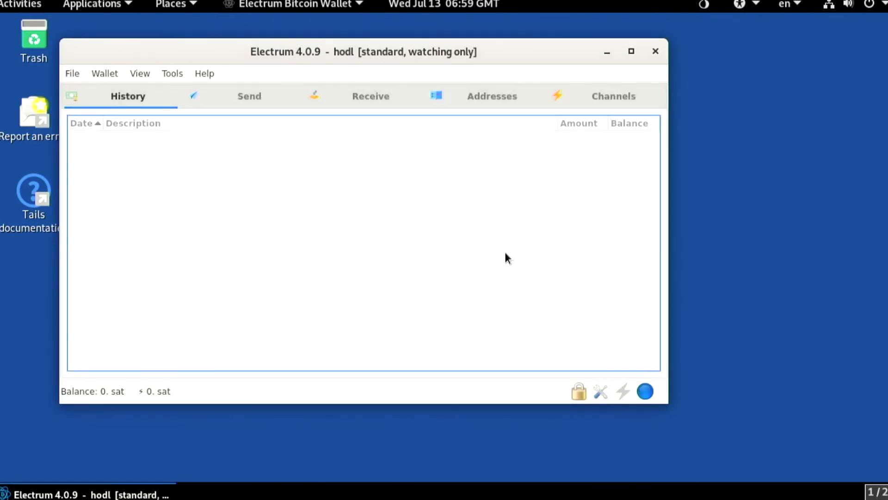
click(644, 390)
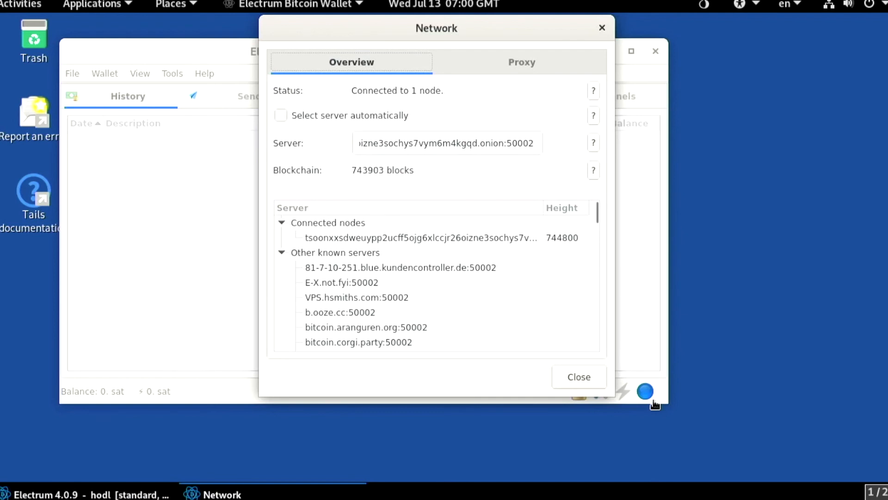
Close Network, create a payment request on a fresh receiving address and show it as a QR code.
click(578, 376)
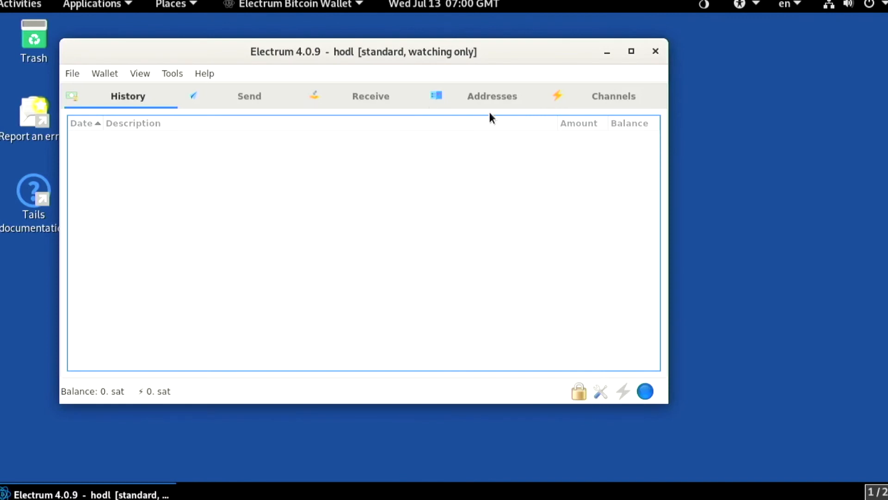
click(491, 95)
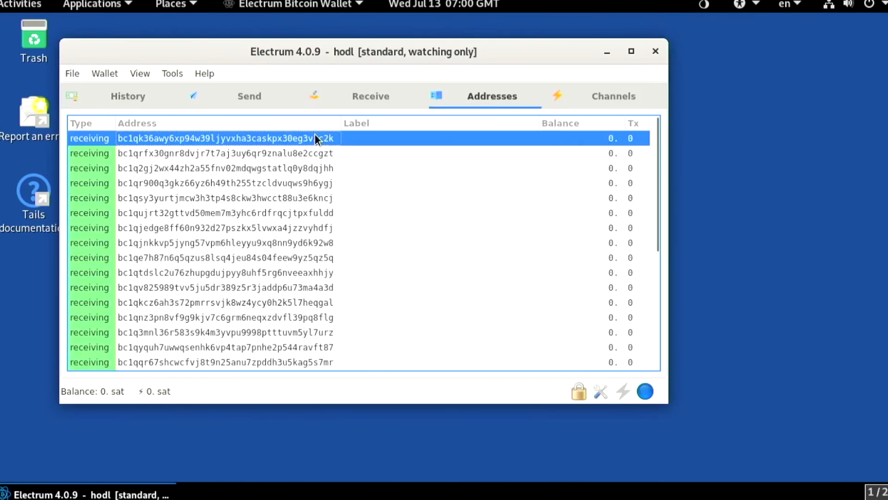
click(371, 95)
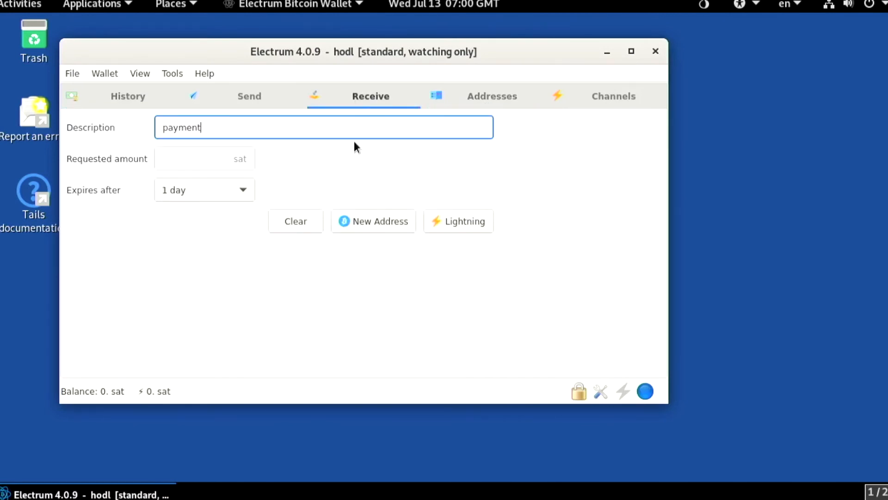
click(373, 221)
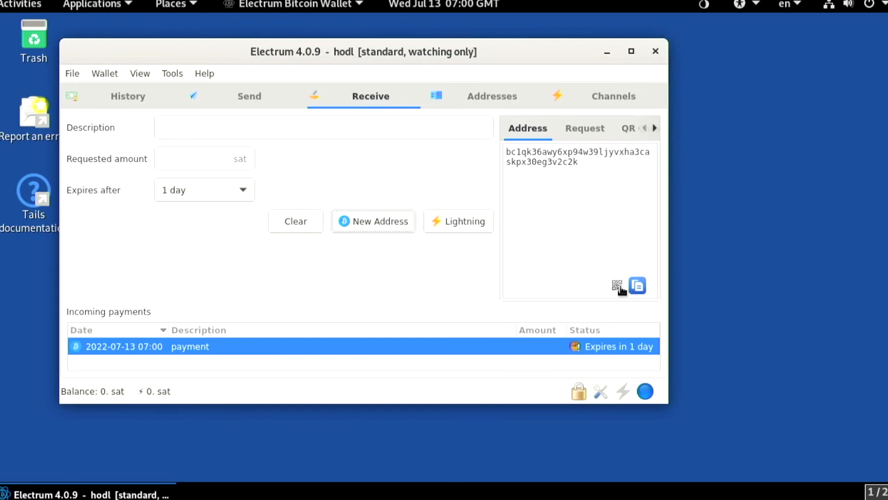
click(618, 286)
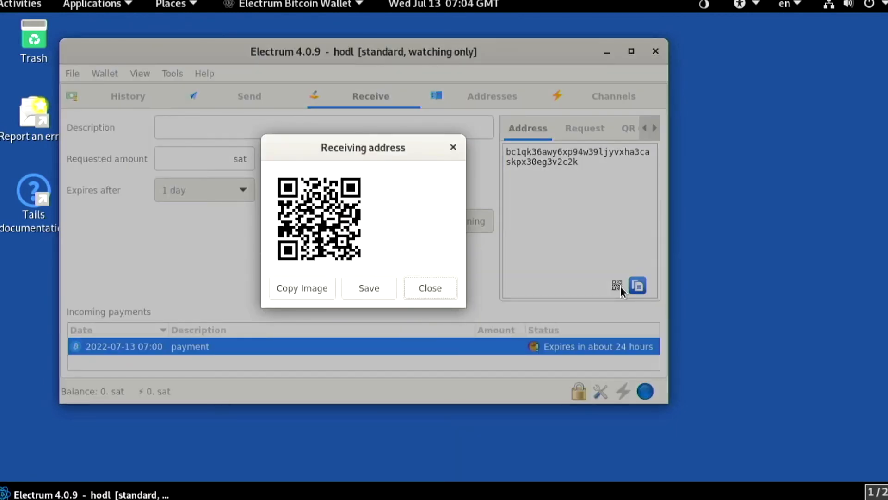
mouse_move(619, 288)
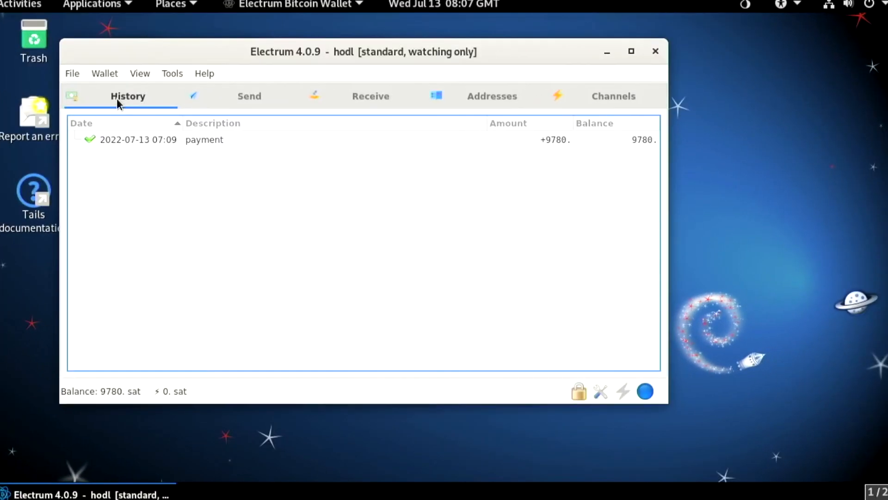
click(139, 73)
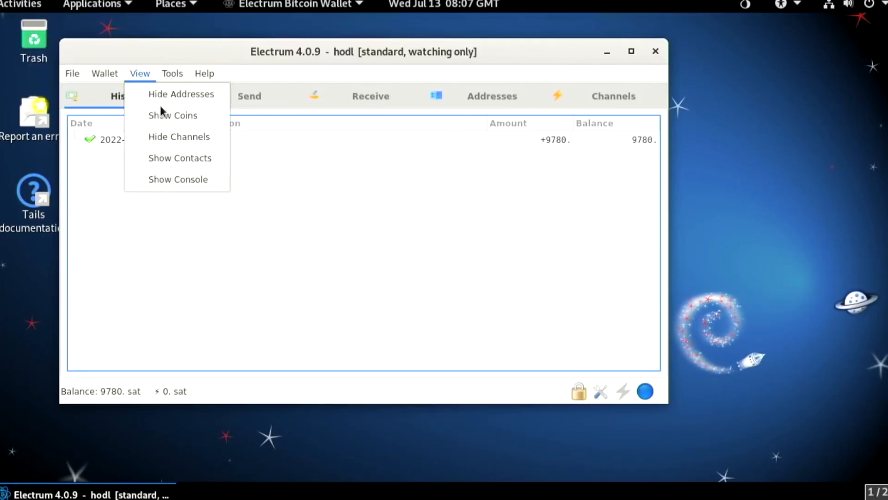
click(173, 115)
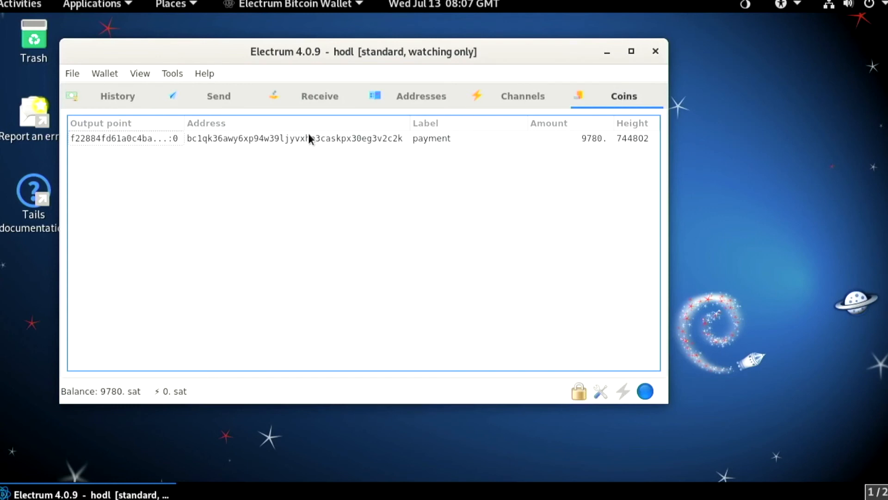
click(294, 138)
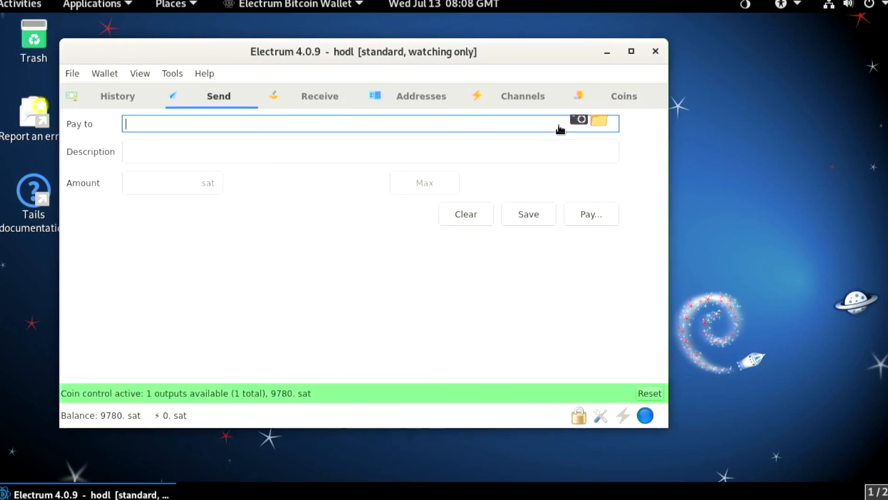
text(bc1qkmw7pj5tel6lfa79k5wl98mqphtdk222znw3ex)
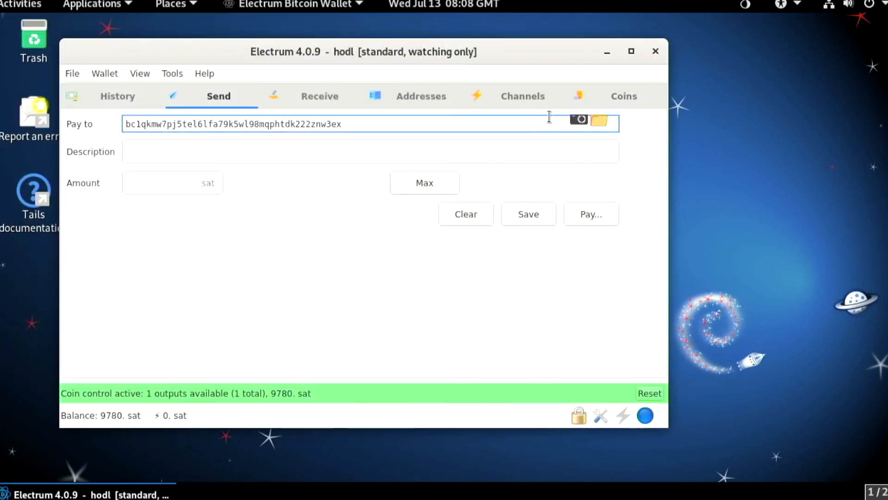
click(591, 214)
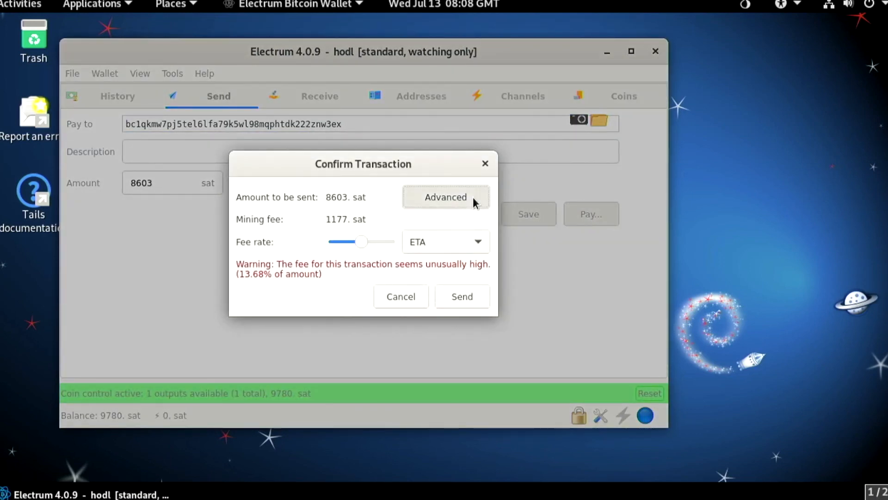
Finalize the unsigned 9560 sat transaction via Advanced and show it as a QR code.
click(445, 197)
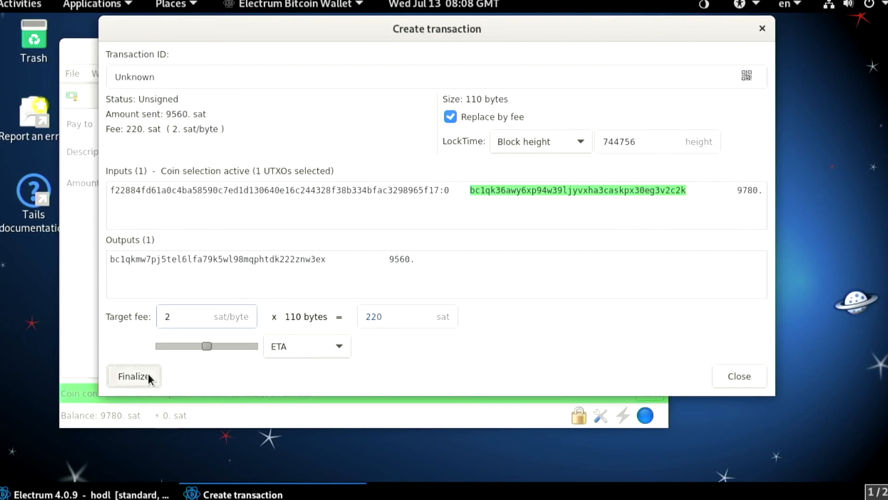
click(134, 376)
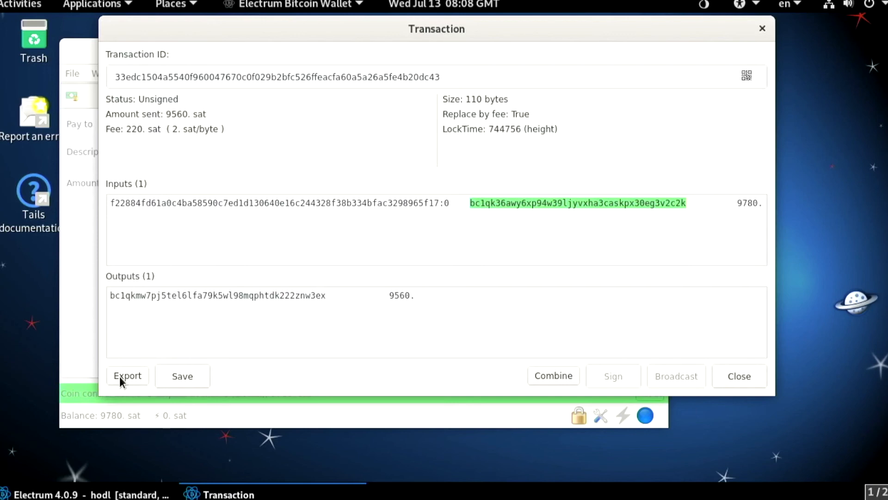
click(127, 375)
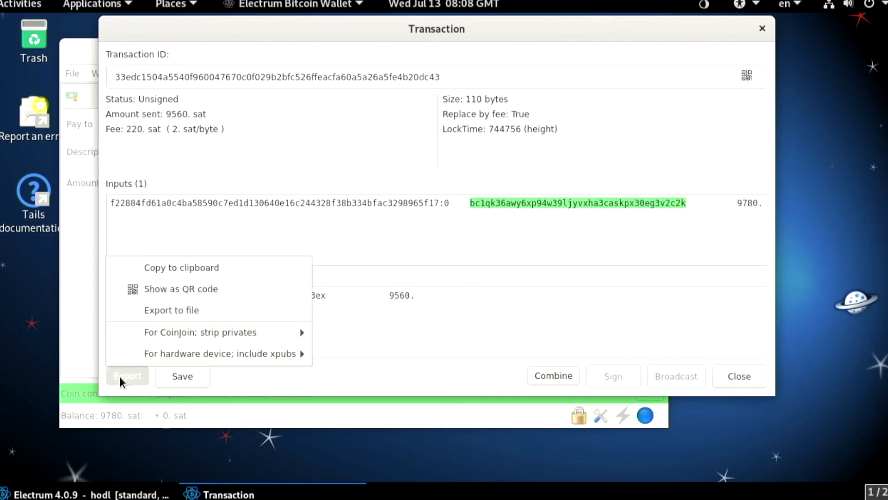
click(181, 288)
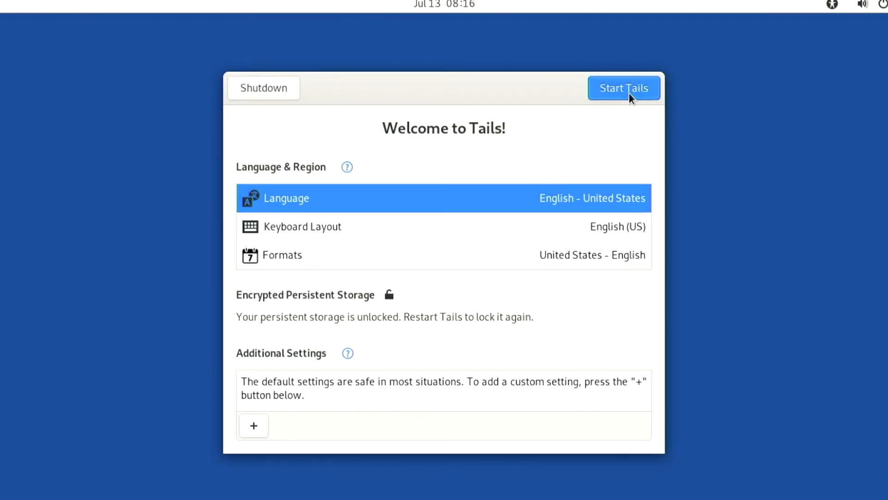
Start Tails, unlock the offline hodl wallet and load the unsigned transaction from its QR code.
click(622, 88)
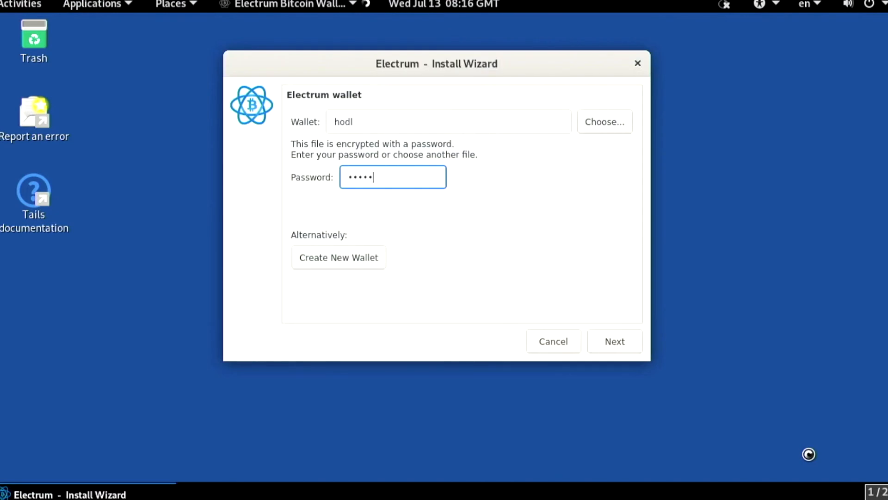
click(615, 341)
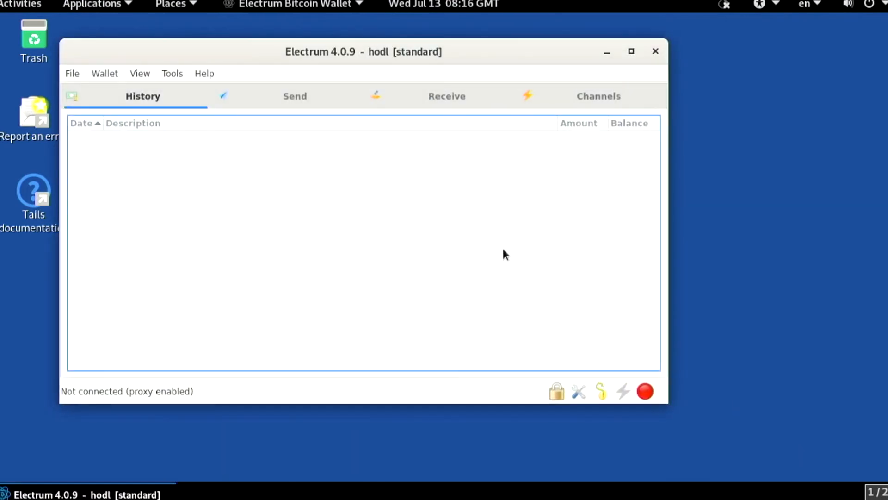
click(172, 73)
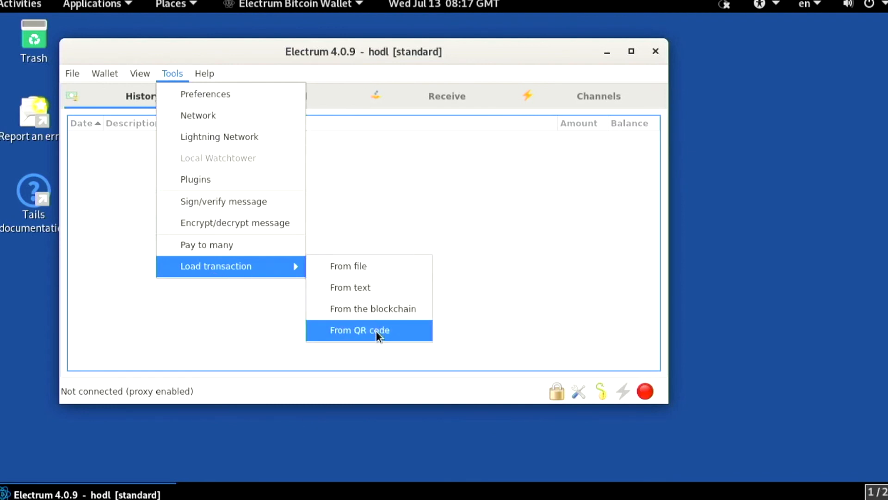
click(359, 330)
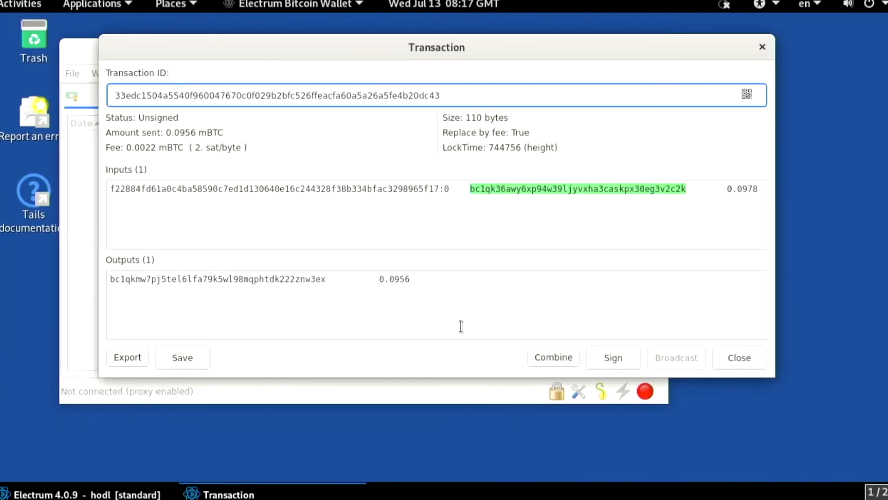
Sign the 9560 sat transaction with the wallet password and show the signed transaction as a QR code.
click(612, 357)
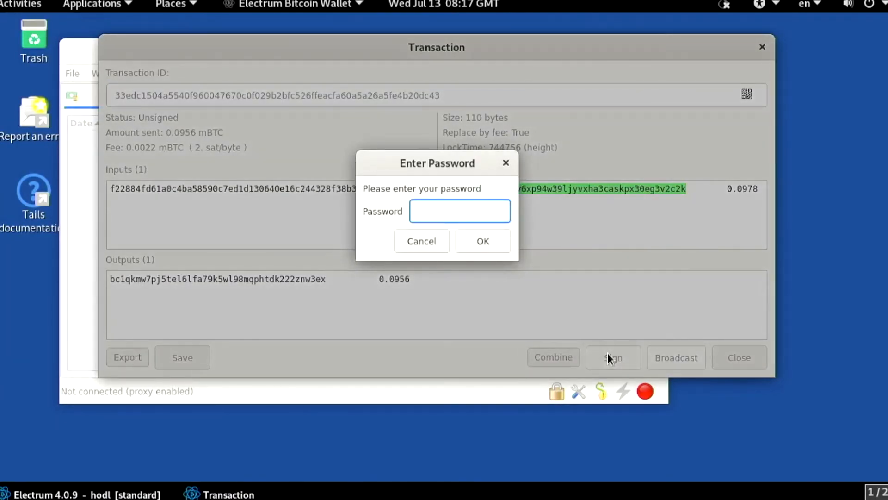
click(482, 241)
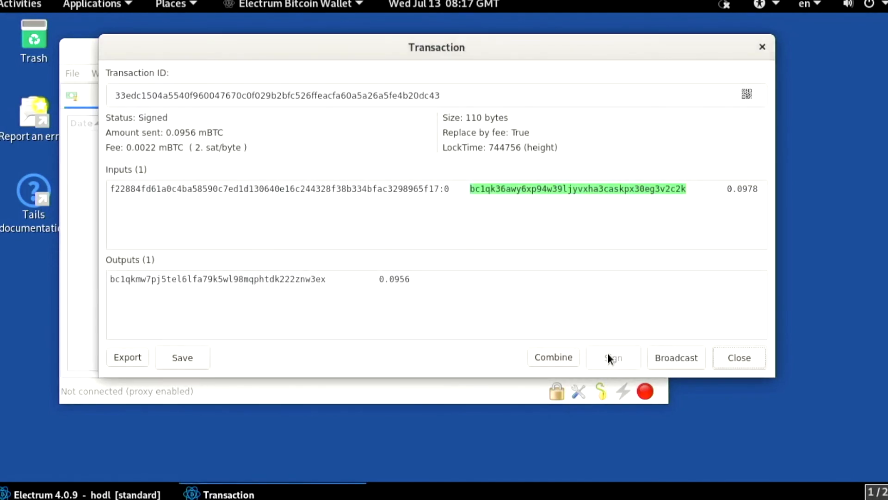
click(612, 357)
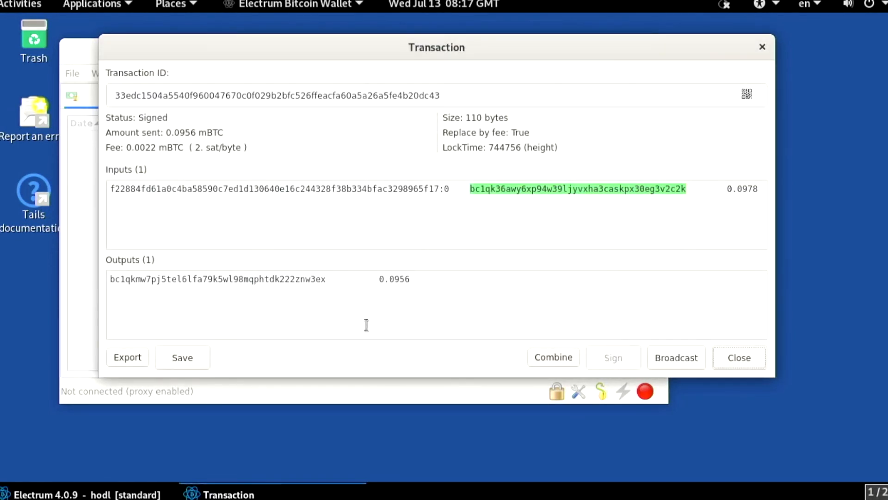
click(127, 358)
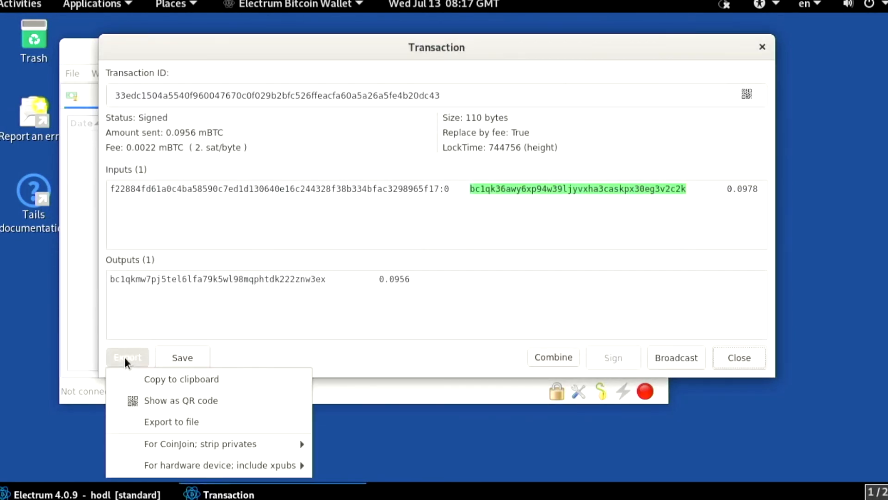
click(179, 399)
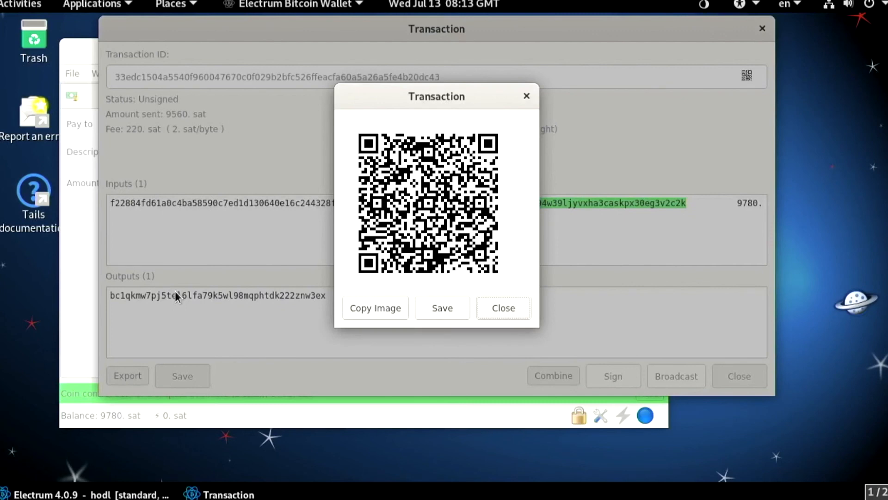
click(501, 307)
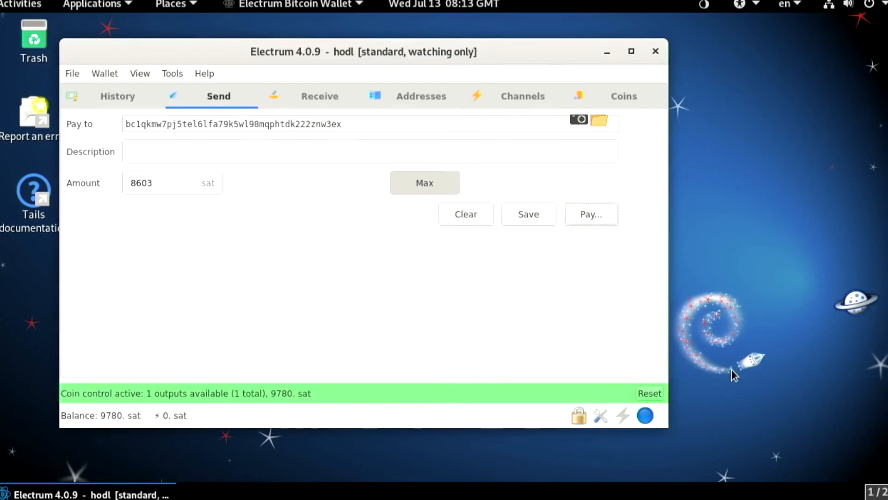
Load the signed transaction from its QR code into the watch-only wallet's History, then close the offline QR code.
click(118, 95)
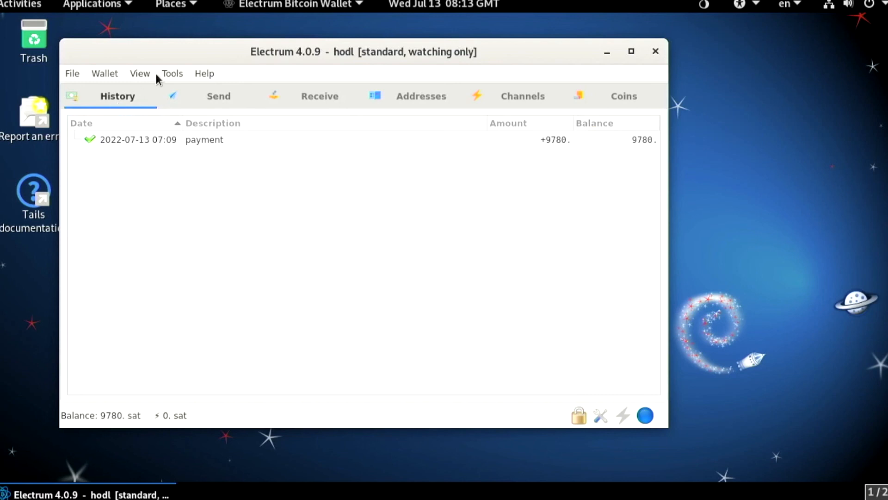
click(172, 73)
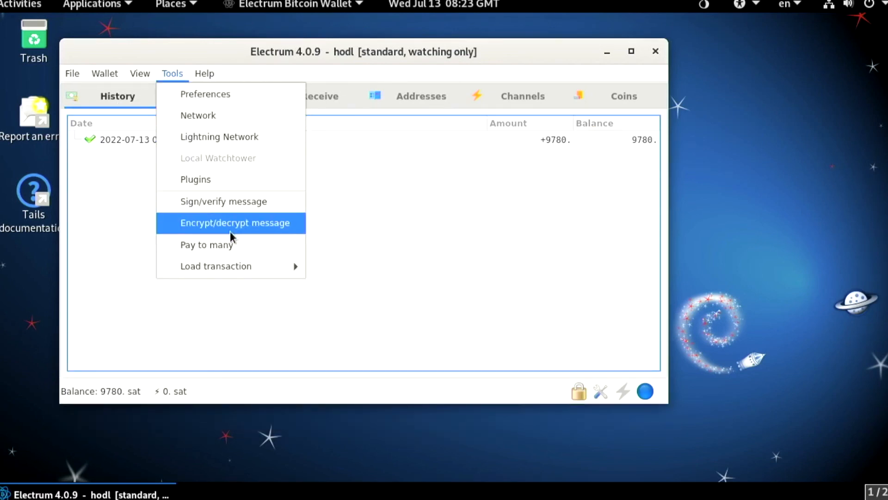
mouse_move(216, 266)
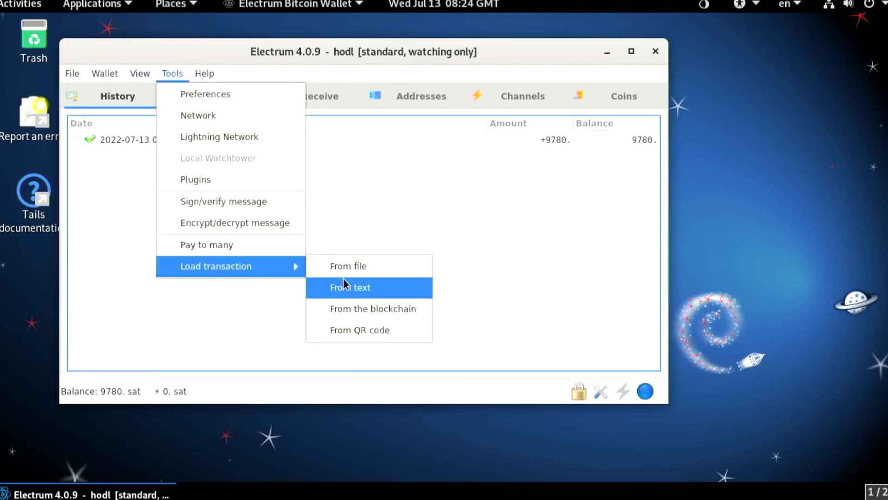
click(360, 329)
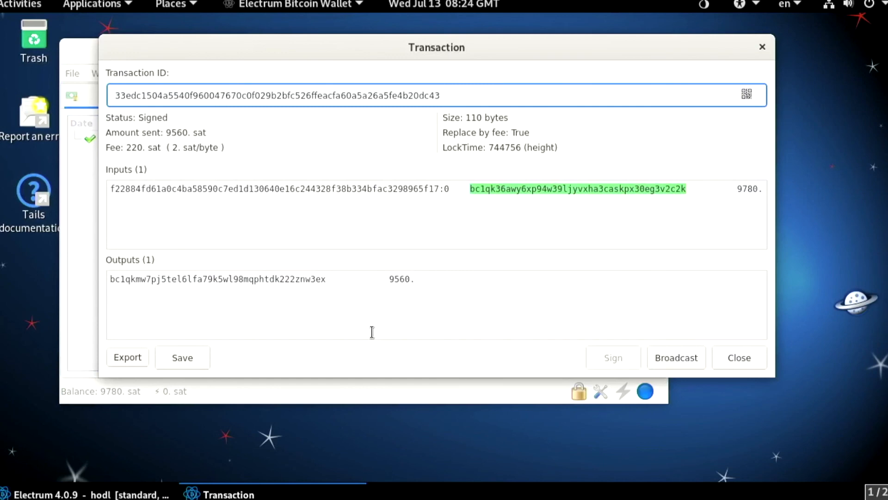
click(675, 357)
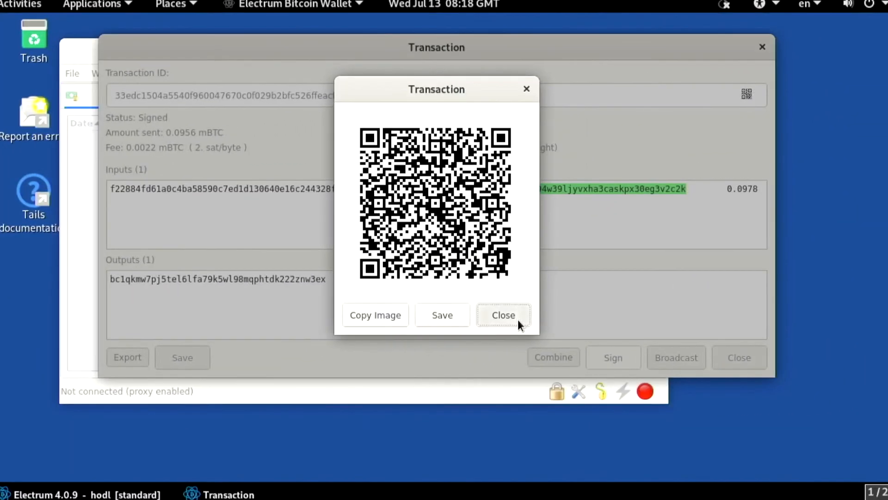
click(502, 314)
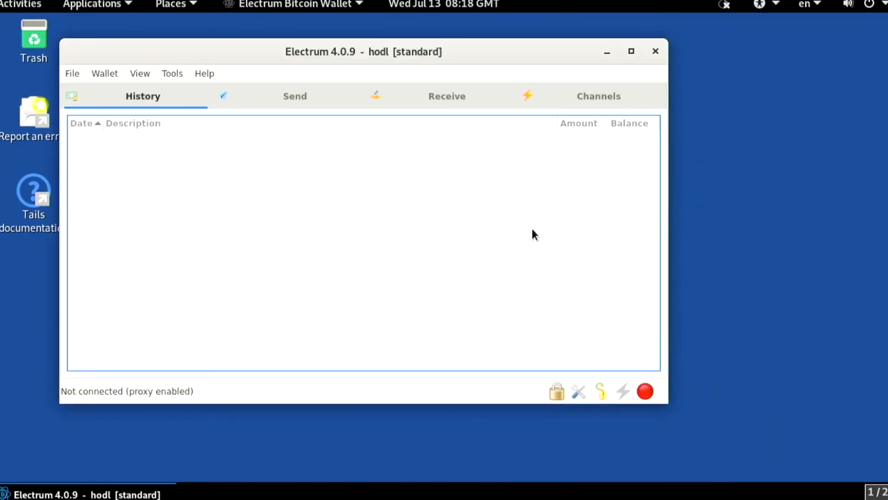
Broadcast the spend so History shows -9780 sat 'gone' at 0 sat balance, then bring up the Tails power menu.
click(675, 357)
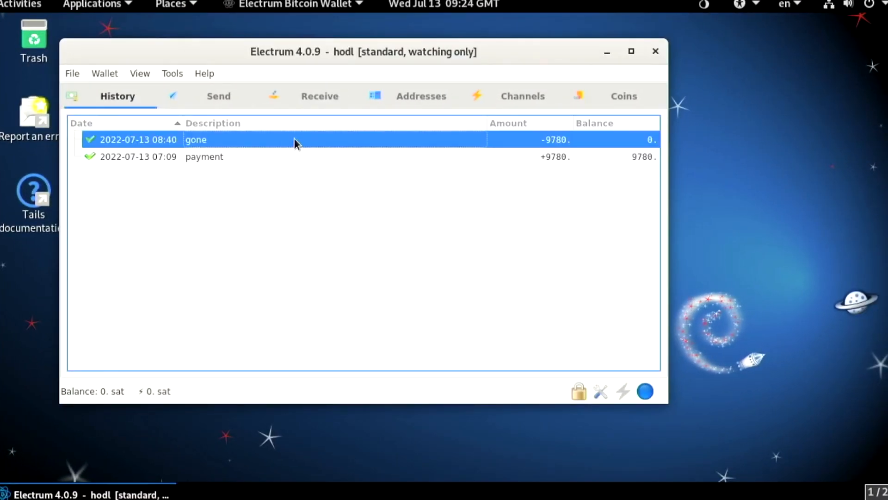
click(827, 5)
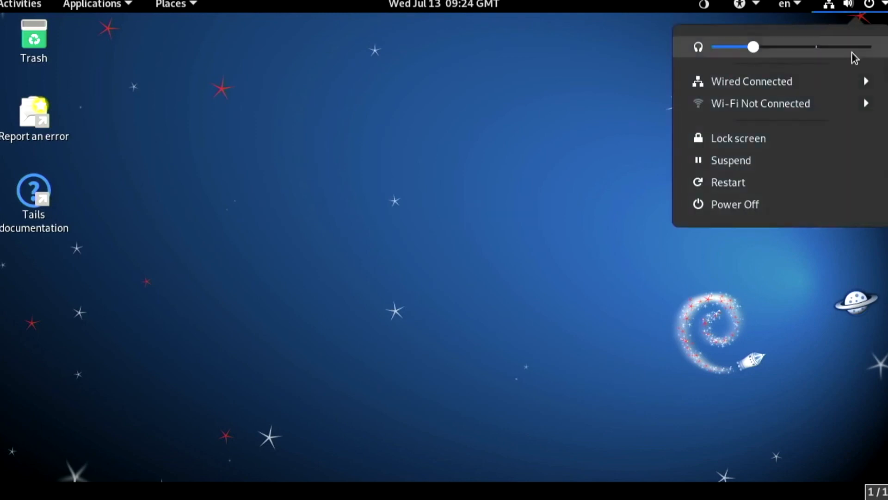